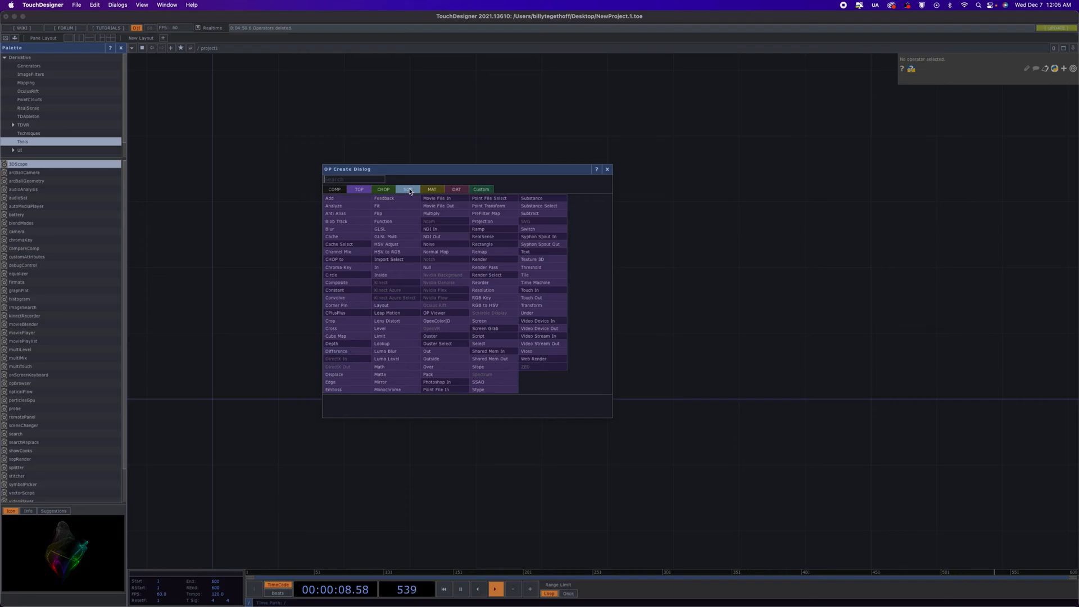
# Step: Add a Sphere SOP and drag a new connection from sphere1's output
pyautogui.click(408, 189)
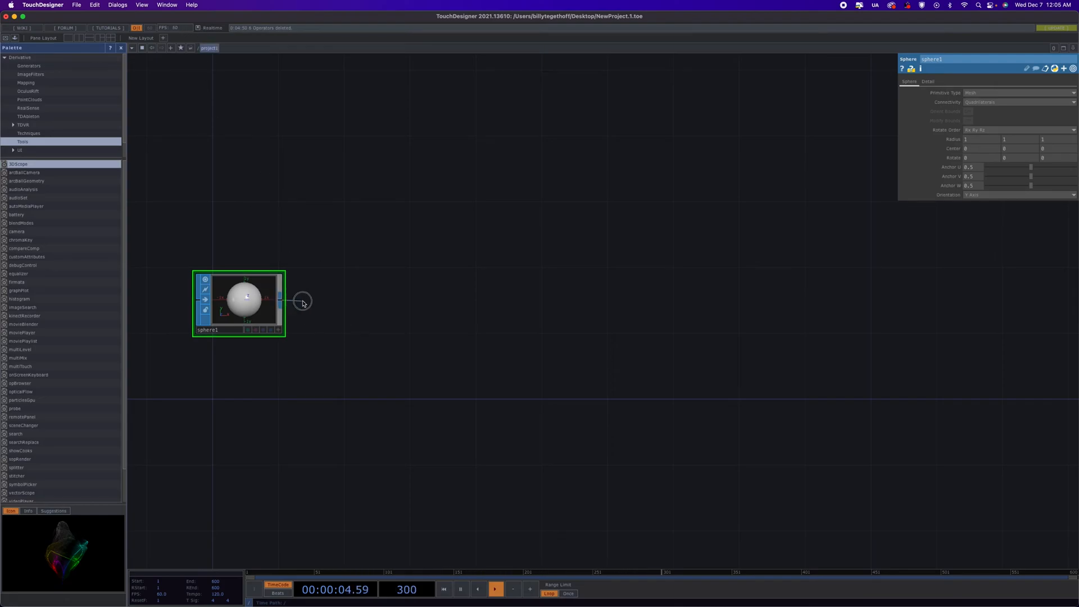
pyautogui.moveTo(303, 301); pyautogui.dragTo(475, 301)
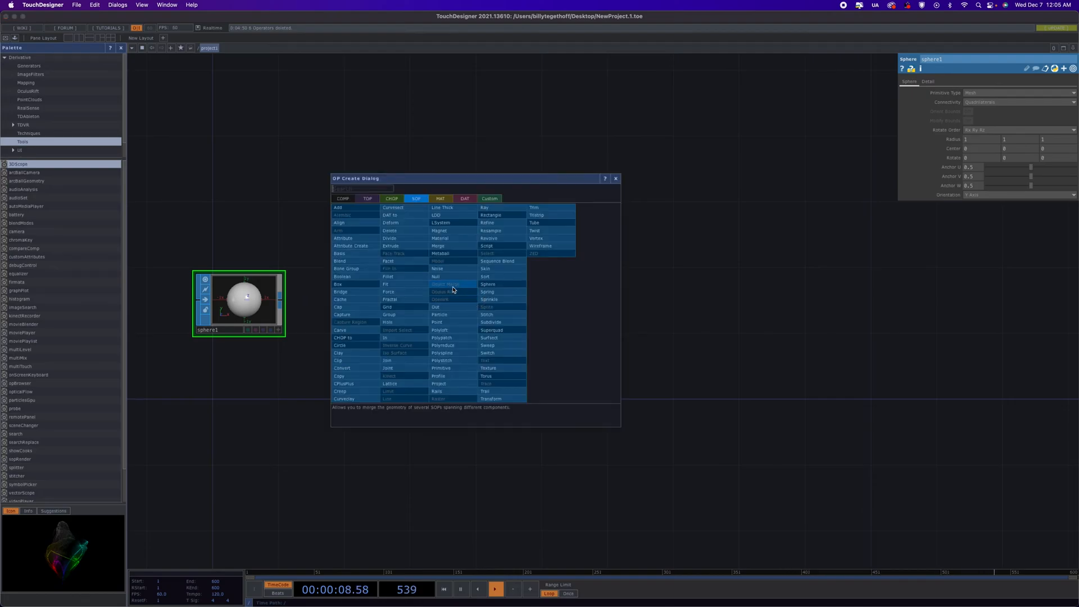
pyautogui.moveTo(436, 276)
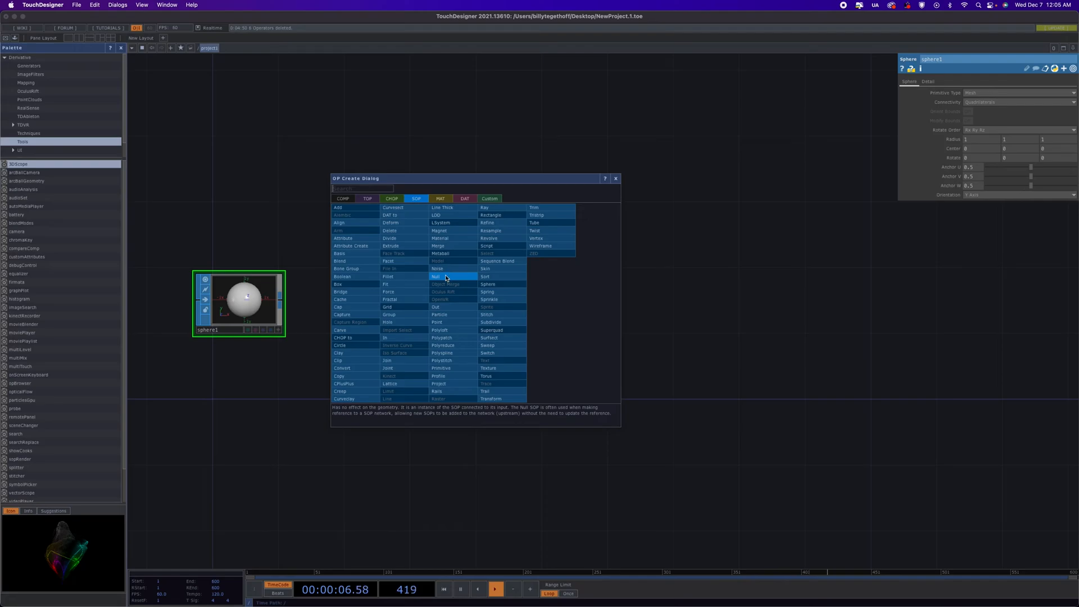
pyautogui.moveTo(494, 298)
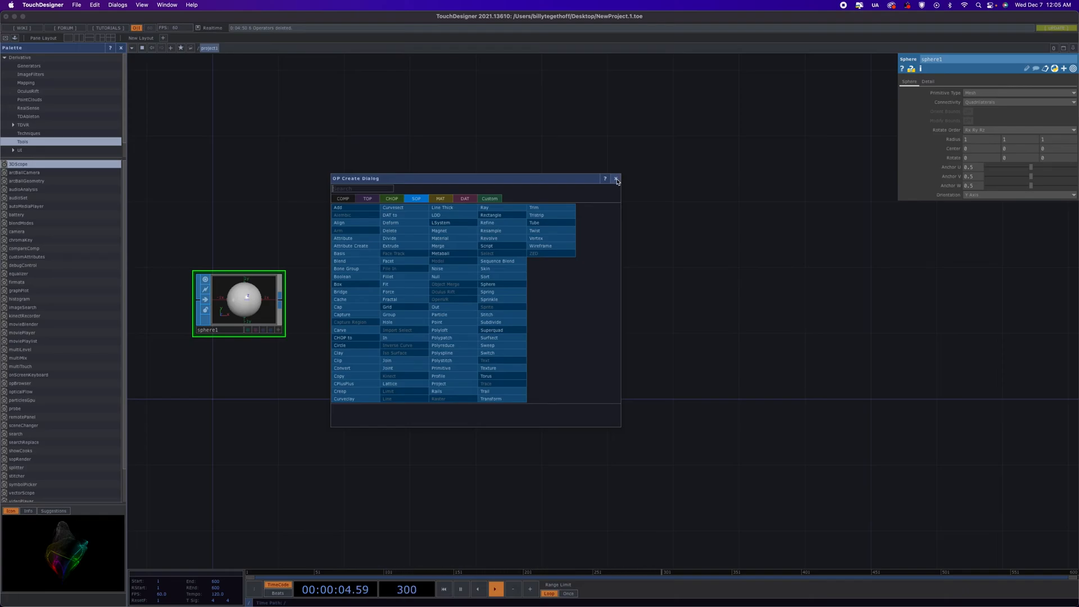
pyautogui.moveTo(435, 276)
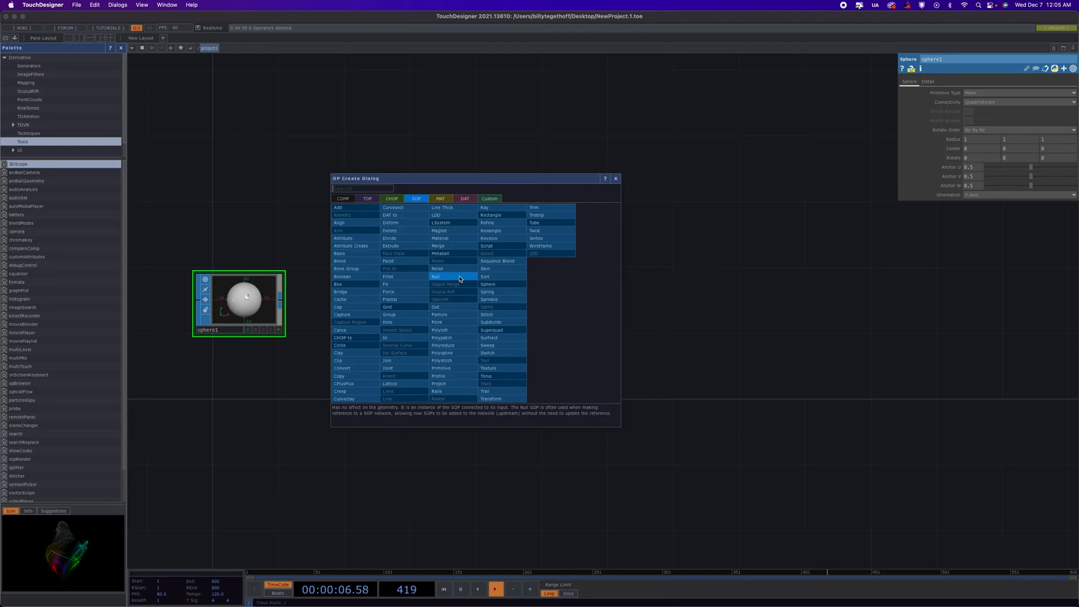
# Step: Place a Null after the sphere, then add Rectangle, Geometry, Camera, Light and Render operators
pyautogui.click(435, 276)
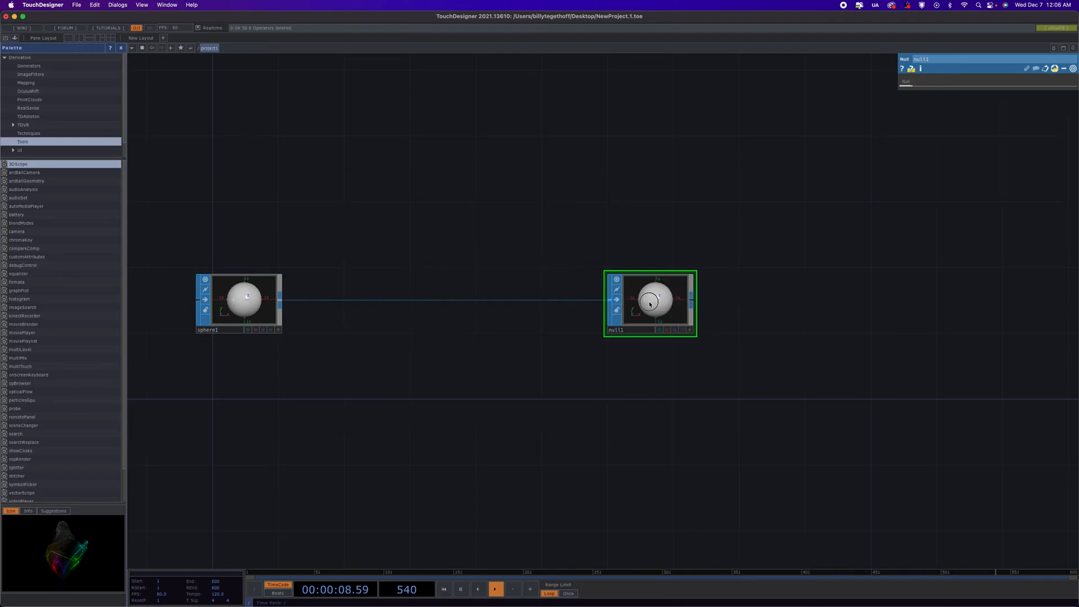
pyautogui.scroll(-3)
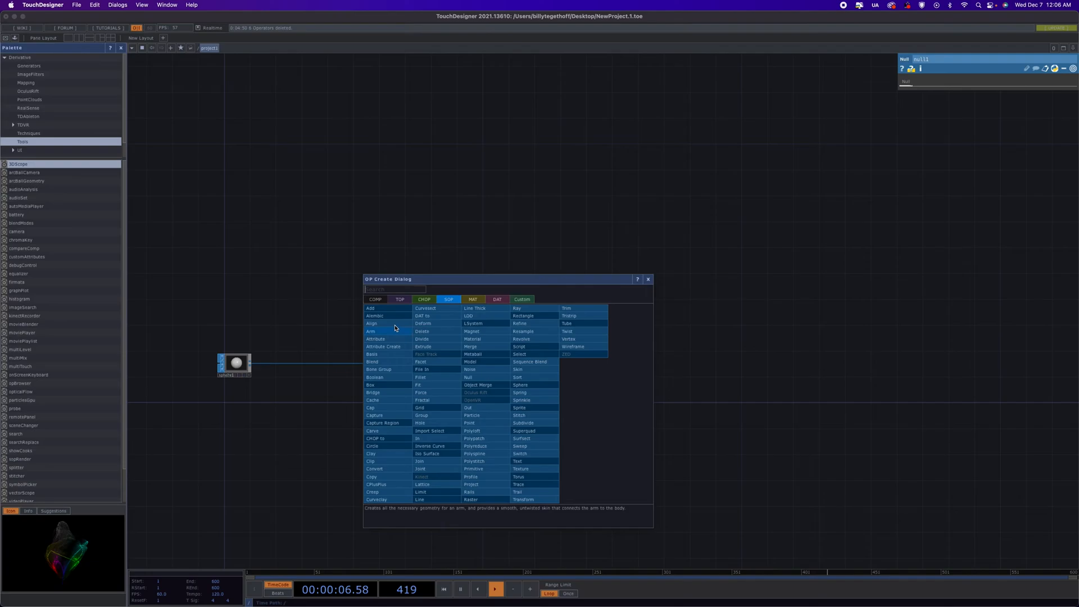
pyautogui.moveTo(530, 324)
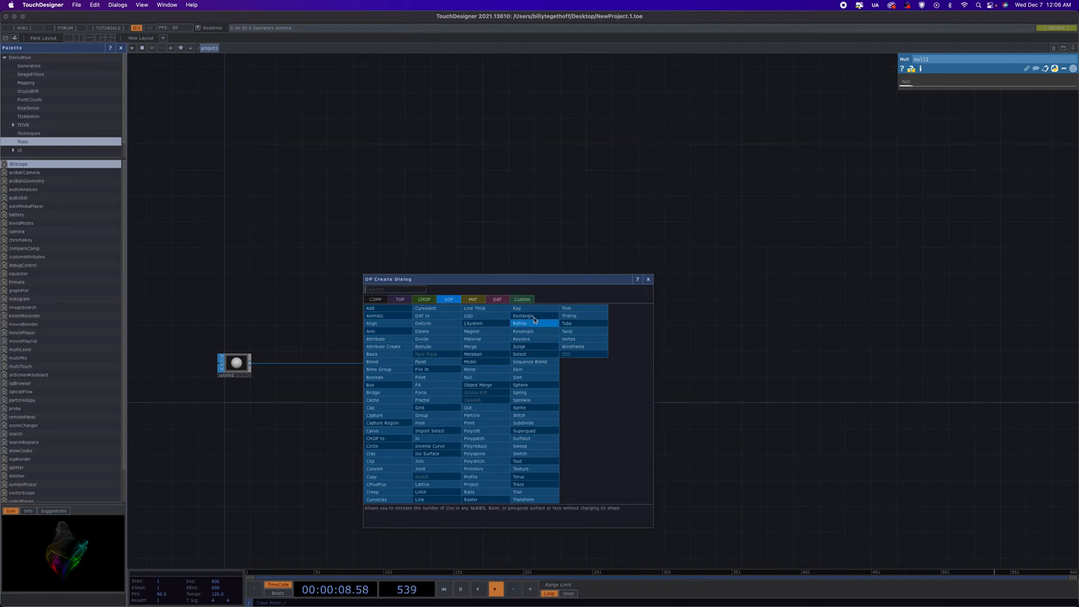
pyautogui.moveTo(525, 316)
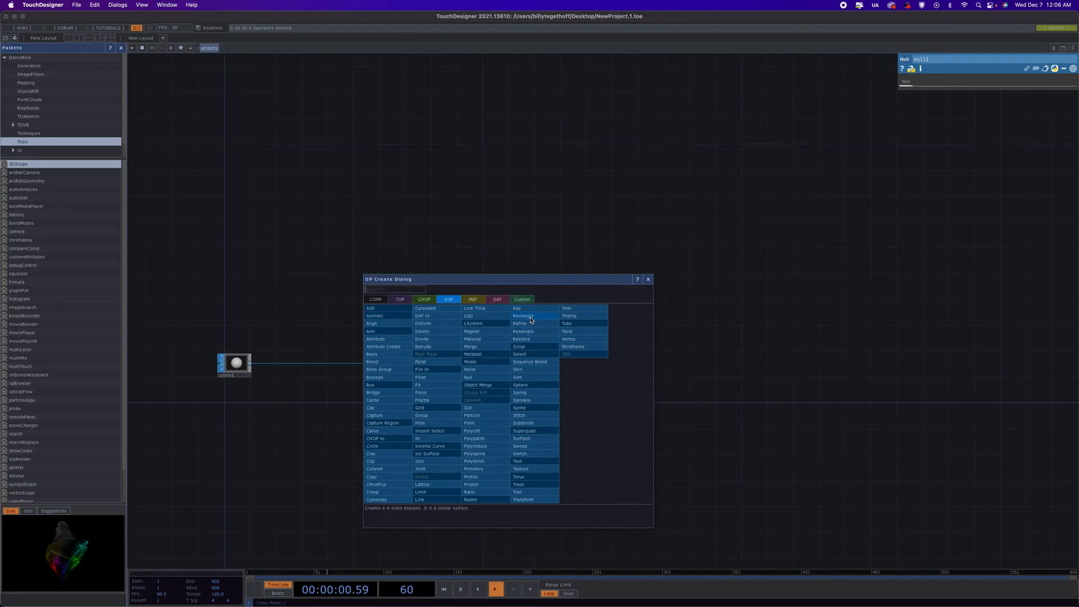
pyautogui.click(526, 316)
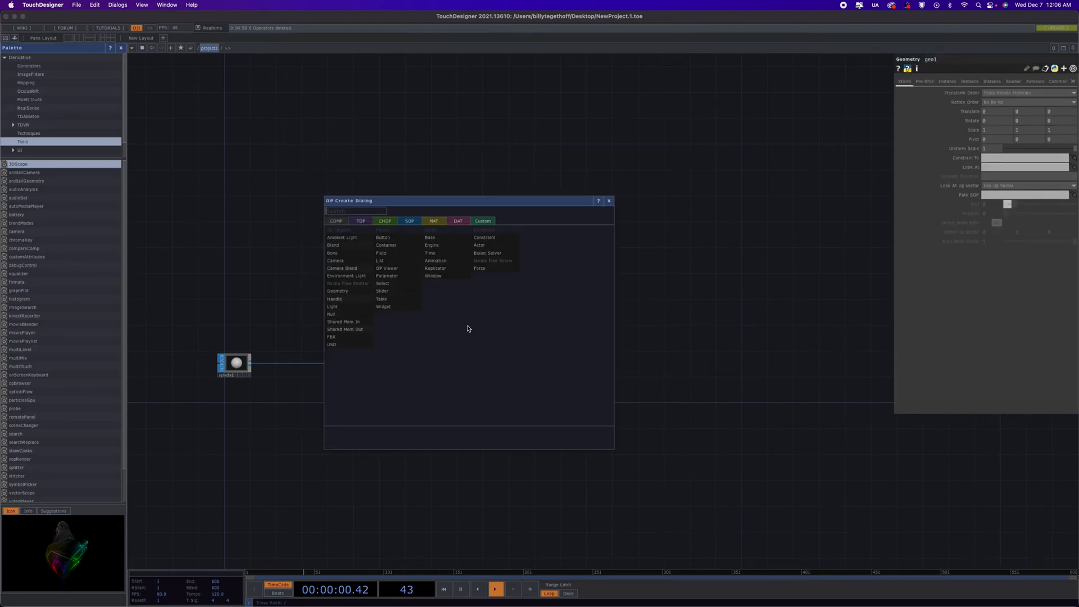
pyautogui.moveTo(333, 306)
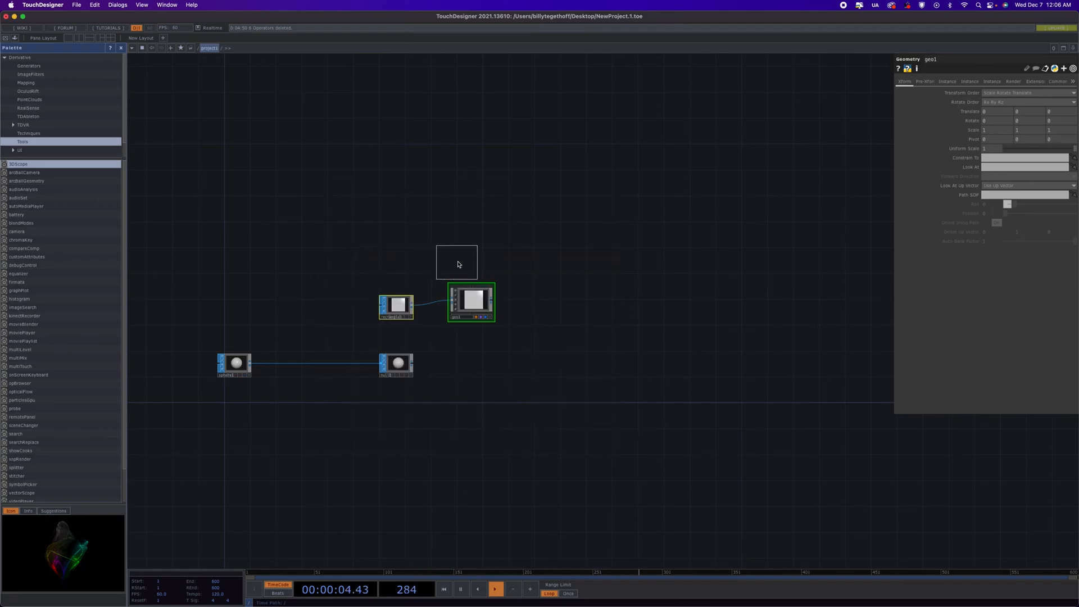
pyautogui.doubleClick(456, 262)
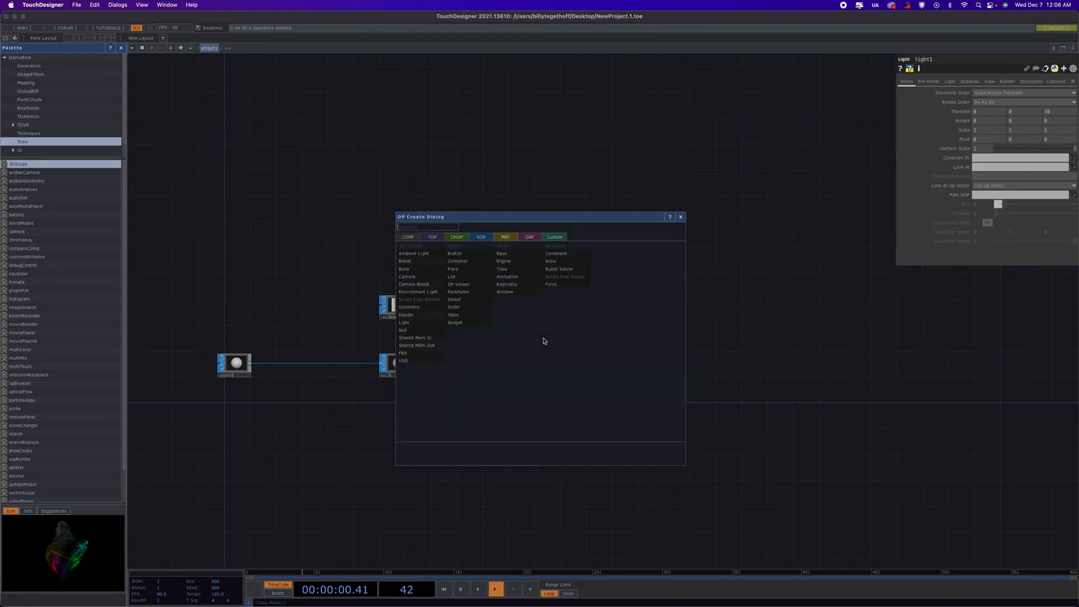
pyautogui.click(432, 236)
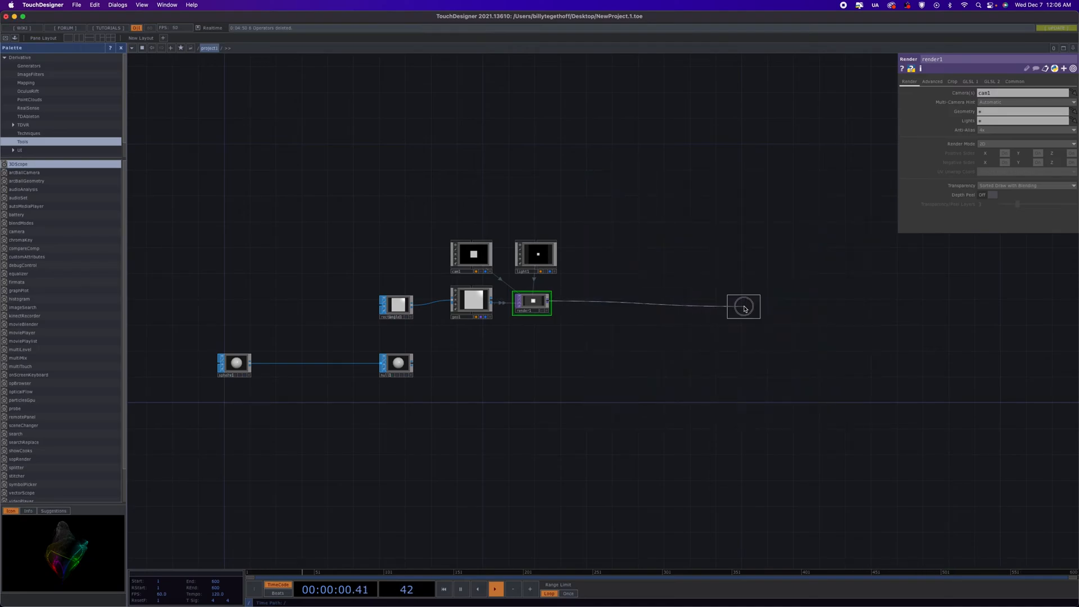
# Step: Chain a TOP and a Null TOP after render1, then select rectangle1
pyautogui.click(743, 307)
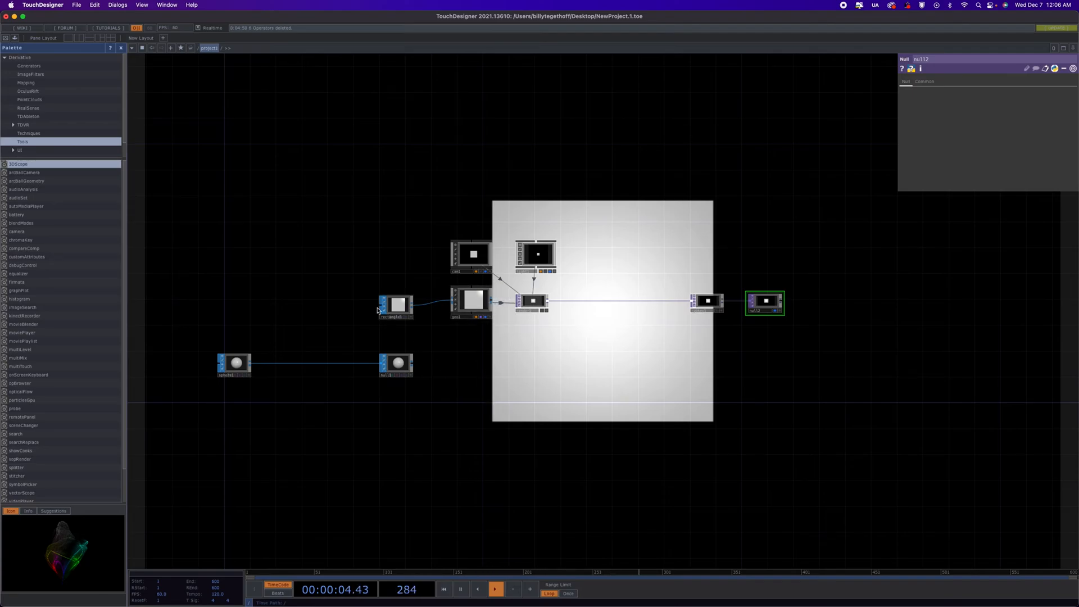
pyautogui.click(395, 305)
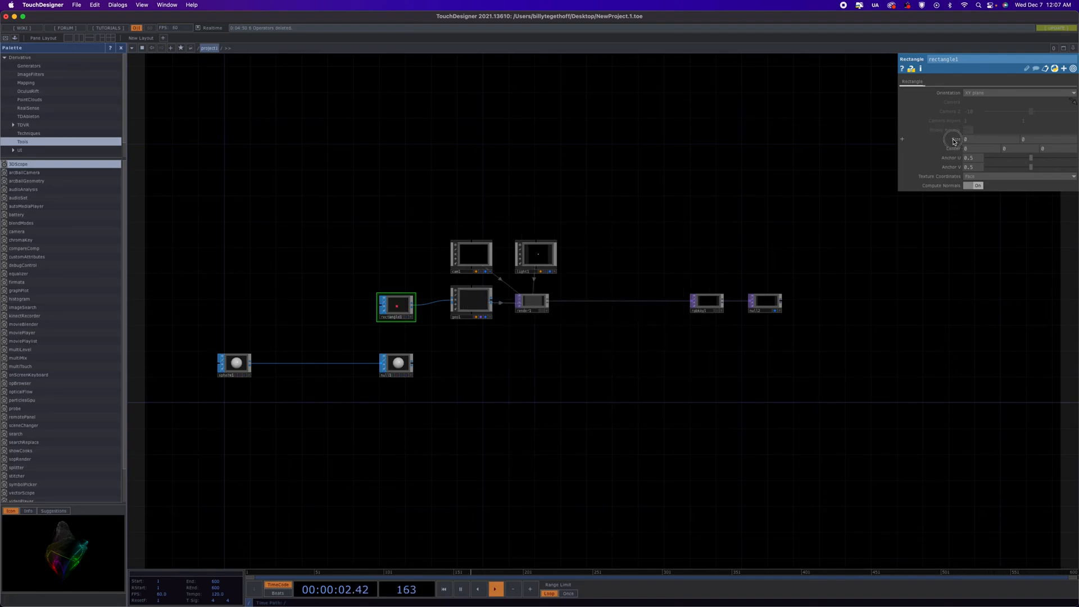
# Step: Drag rectangle1's Size value down to shrink the rectangle
pyautogui.moveTo(966, 139); pyautogui.dragTo(1000, 157)
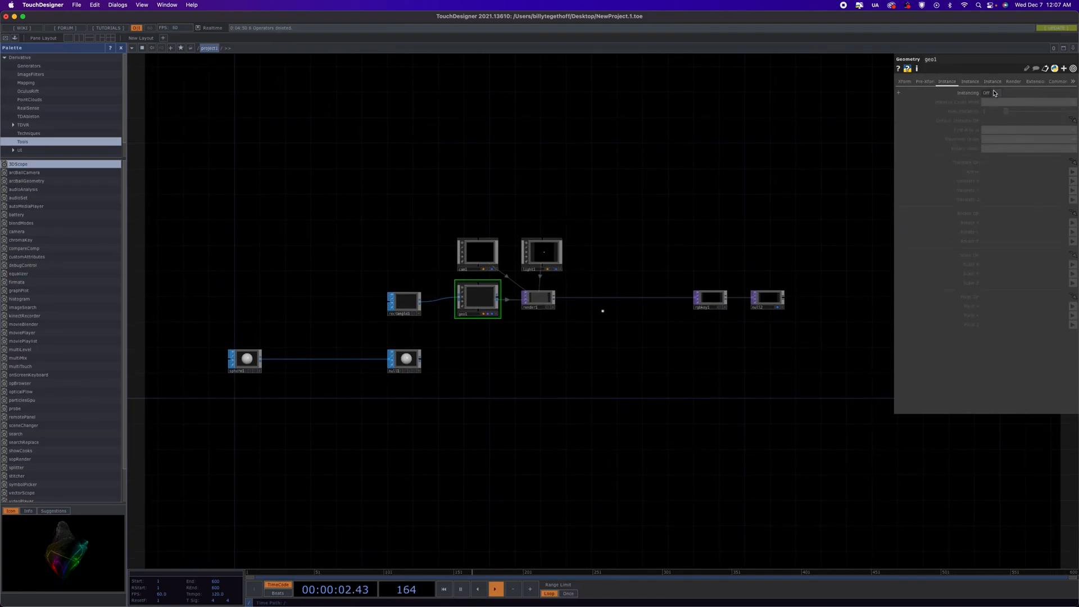
# Step: Turn on geo1 instancing from null1 with Translate P(0), P(1), P(2)
pyautogui.click(995, 92)
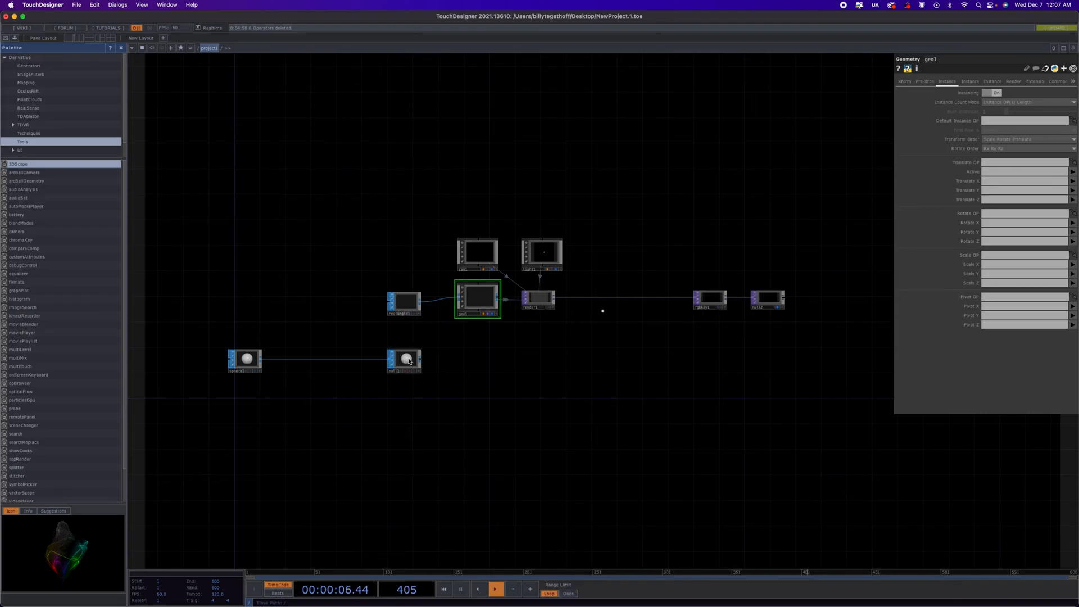
pyautogui.click(404, 361)
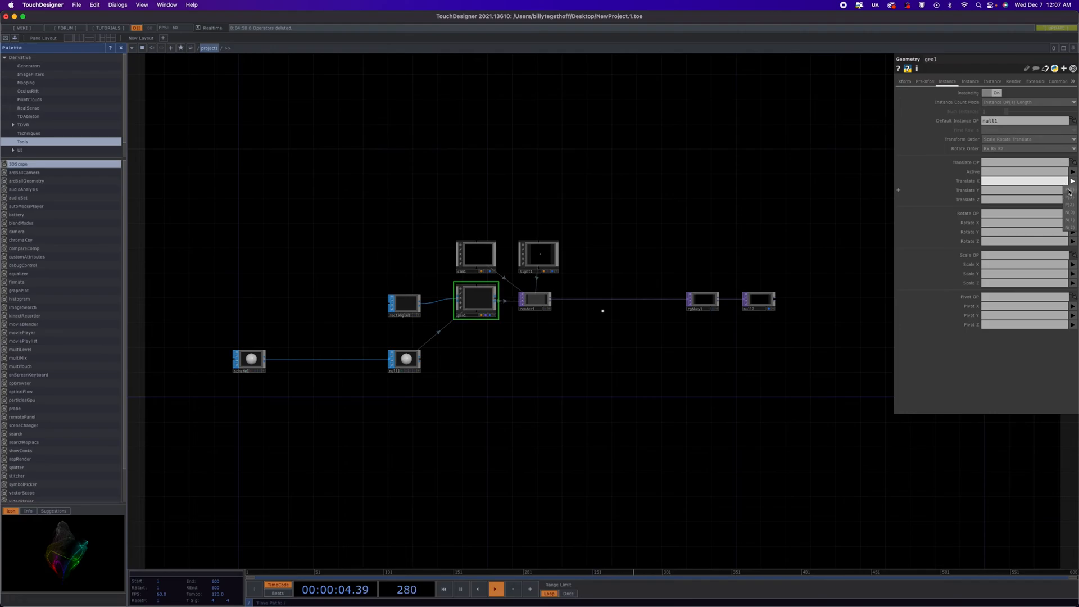
pyautogui.write('P(0)')
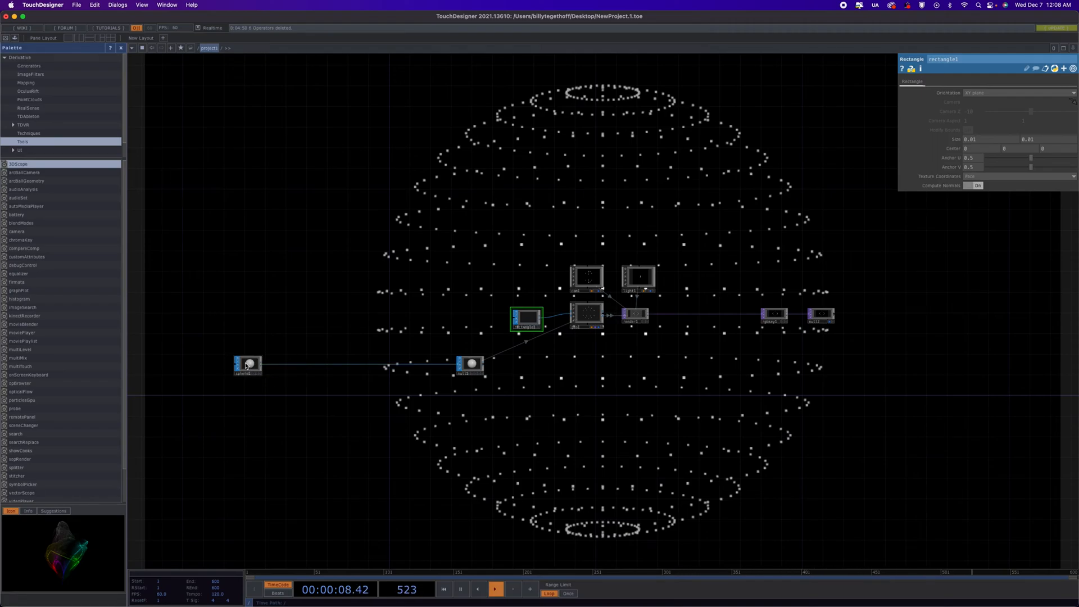
# Step: Set sphere1's Detail page to 1000 rows and 12 columns
pyautogui.click(248, 364)
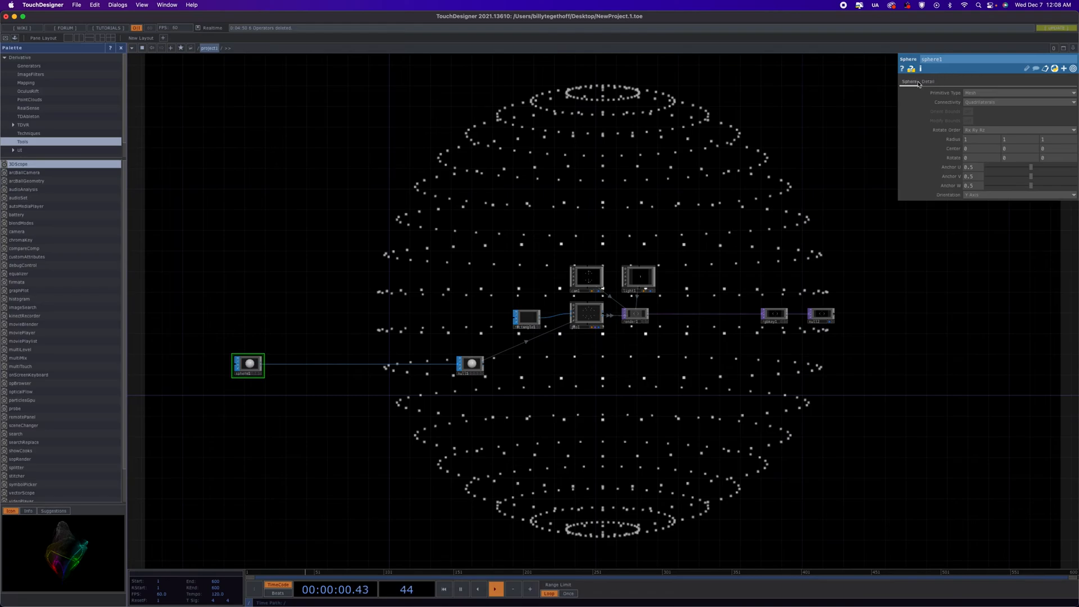
pyautogui.click(927, 81)
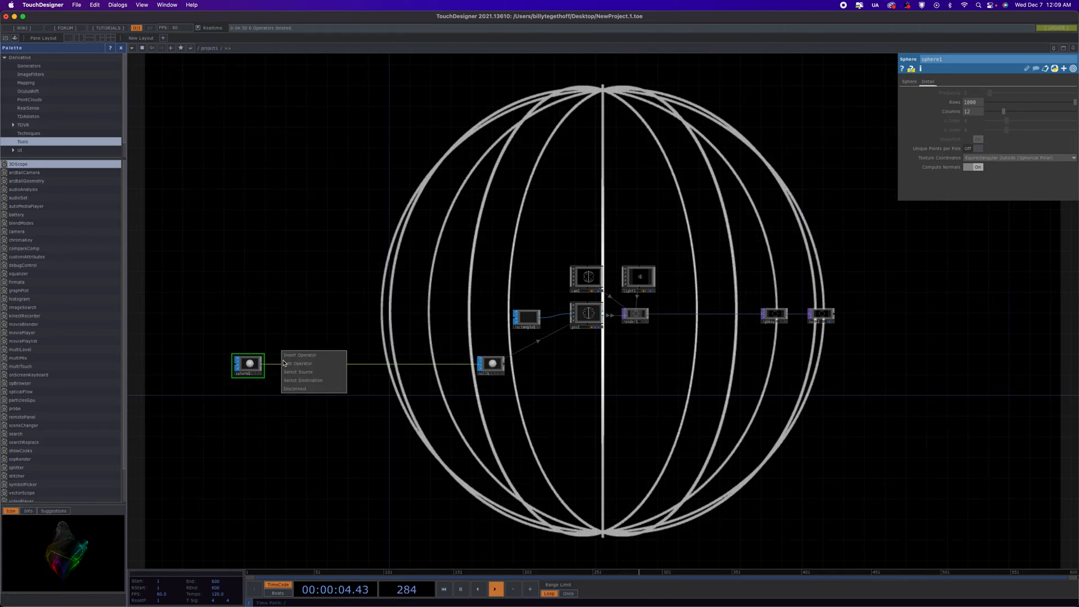
# Step: Insert a Twist SOP on the wire between sphere1 and null1
pyautogui.click(300, 355)
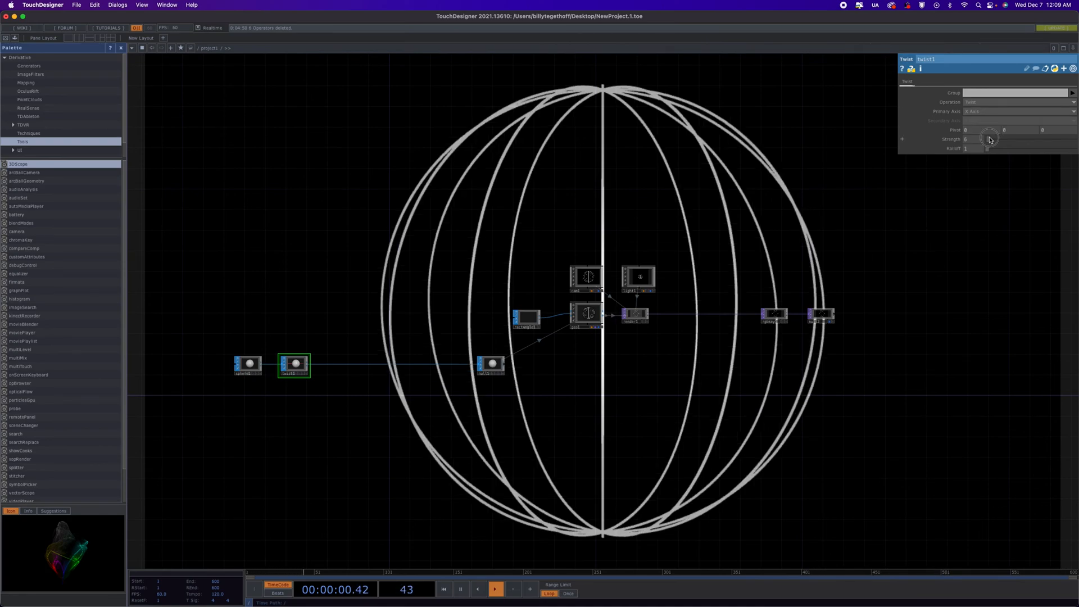
# Step: Drag the Twist Strength slider back down to 0
pyautogui.moveTo(984, 139); pyautogui.dragTo(1026, 139)
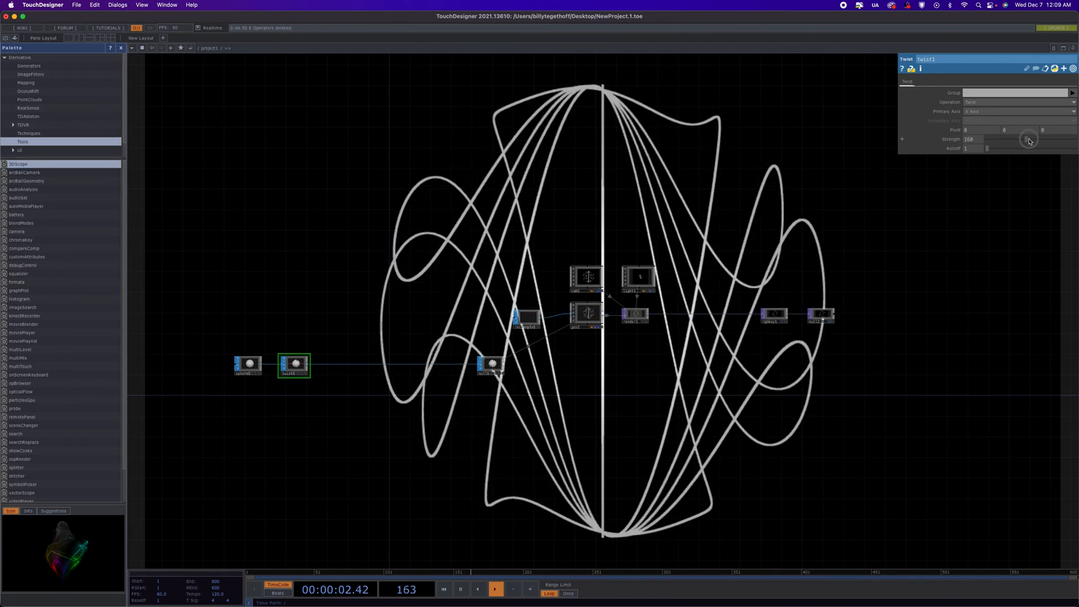
pyautogui.moveTo(1029, 142); pyautogui.dragTo(1073, 141)
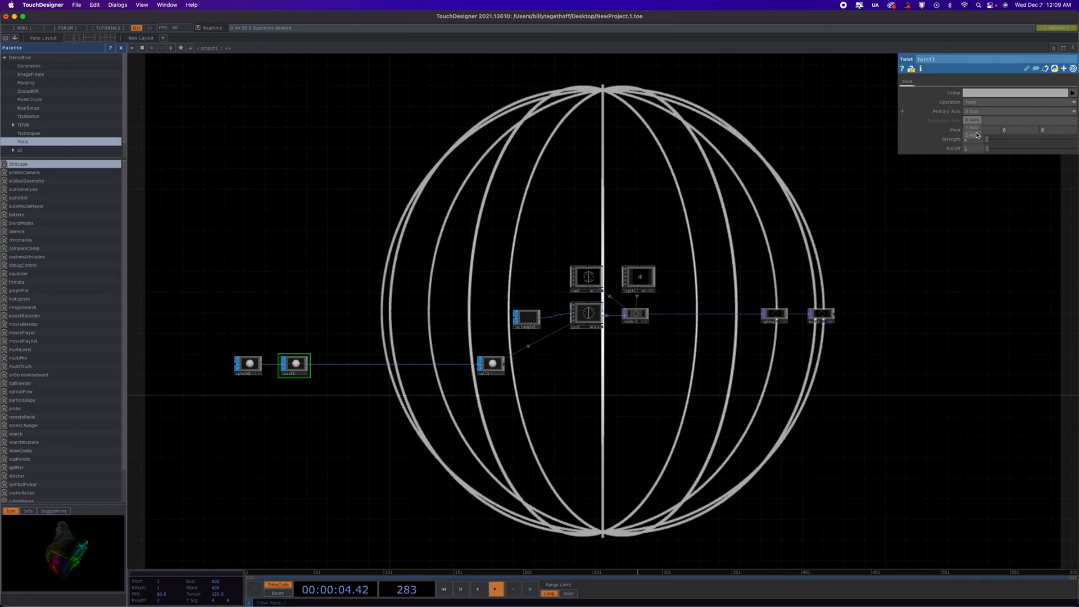
# Step: Choose a new Primary Axis and try Twist Strength values, settling at 243
pyautogui.click(1012, 111)
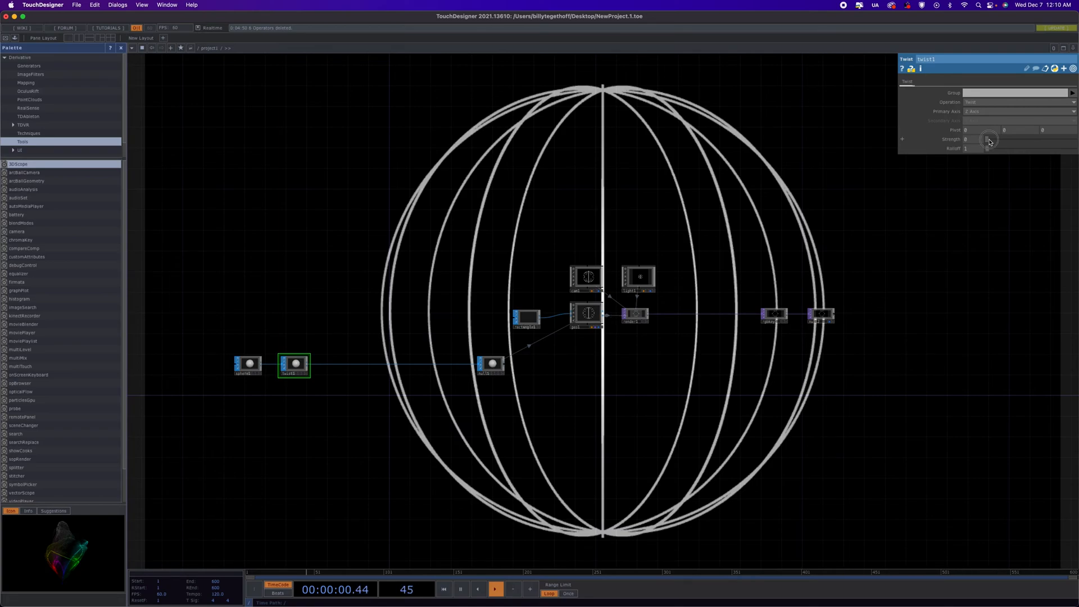
pyautogui.moveTo(988, 139); pyautogui.dragTo(1047, 139)
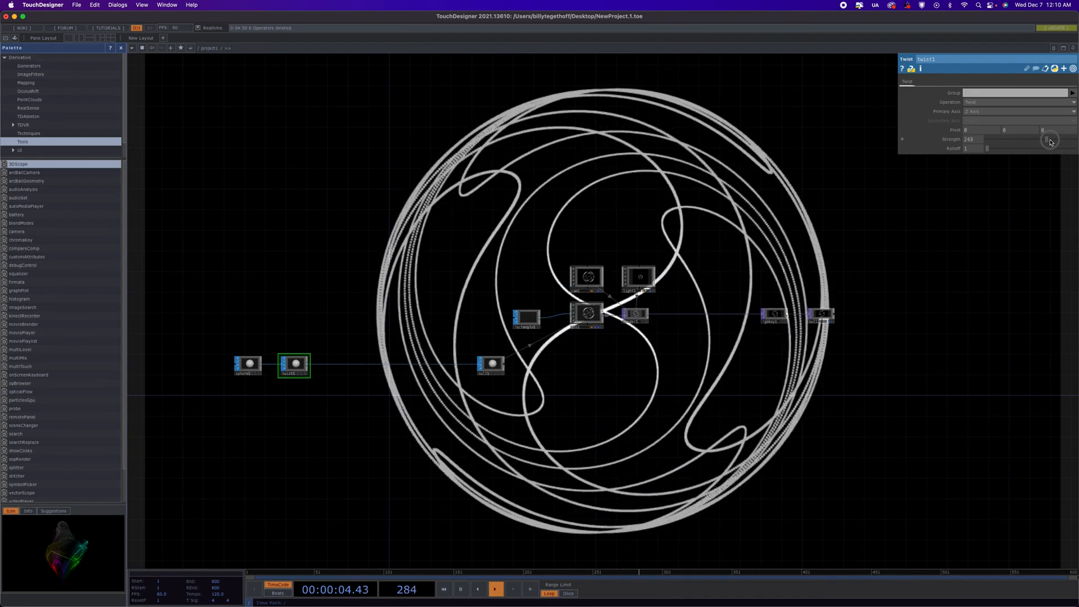
pyautogui.moveTo(1026, 139); pyautogui.dragTo(969, 139)
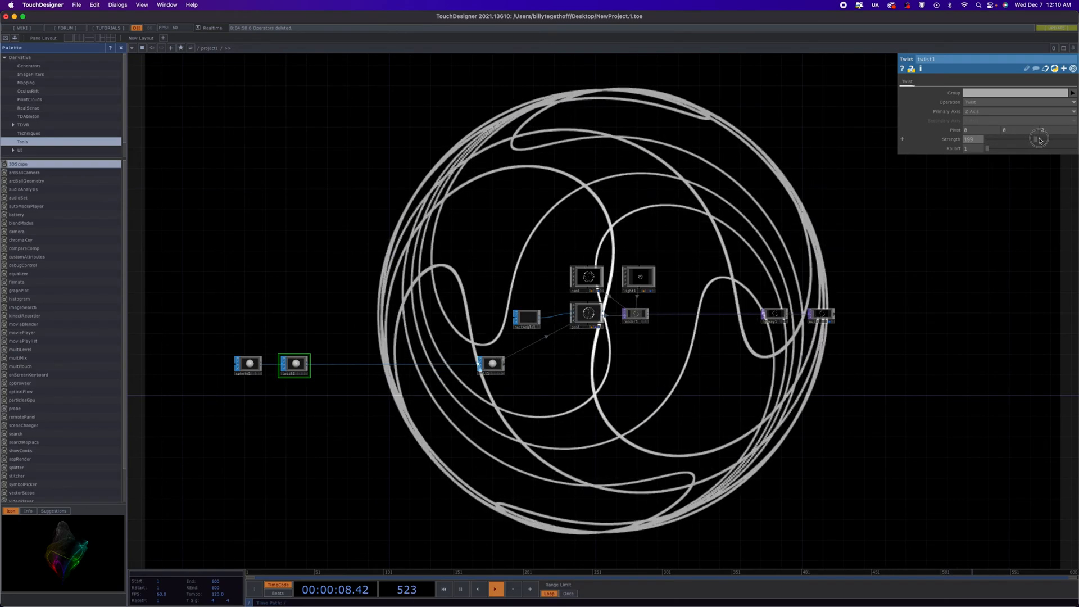
pyautogui.moveTo(1040, 141); pyautogui.dragTo(988, 148)
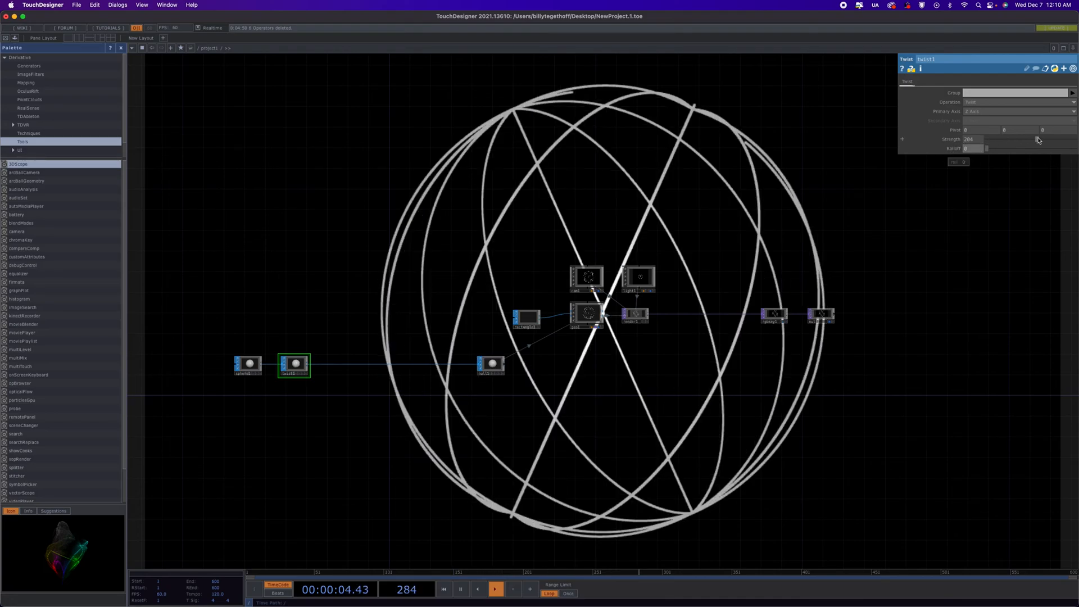
pyautogui.moveTo(1038, 139); pyautogui.dragTo(1043, 142)
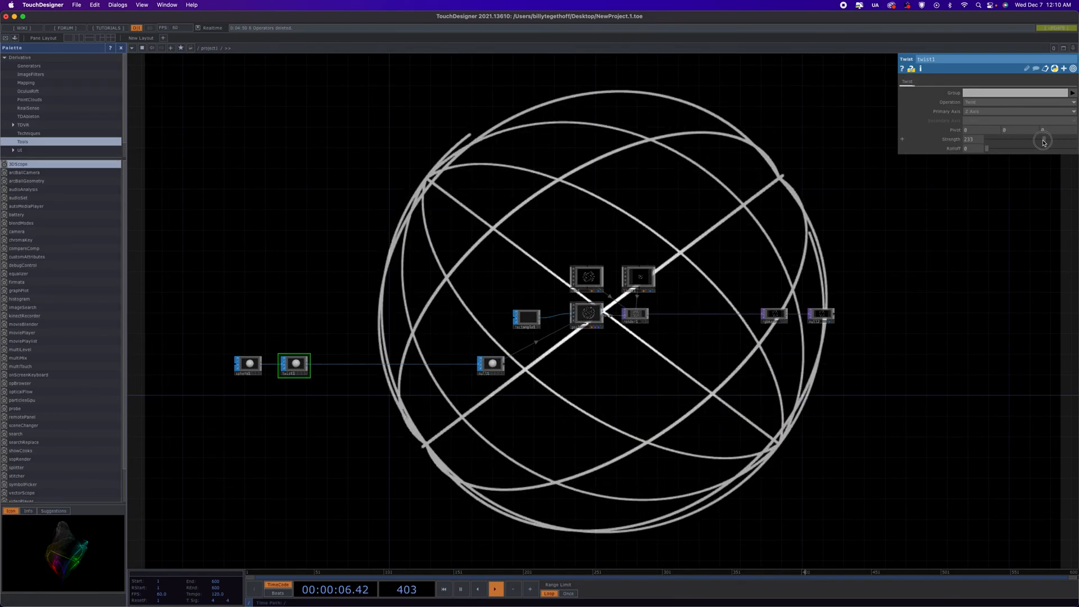
pyautogui.moveTo(1045, 139); pyautogui.dragTo(1022, 141)
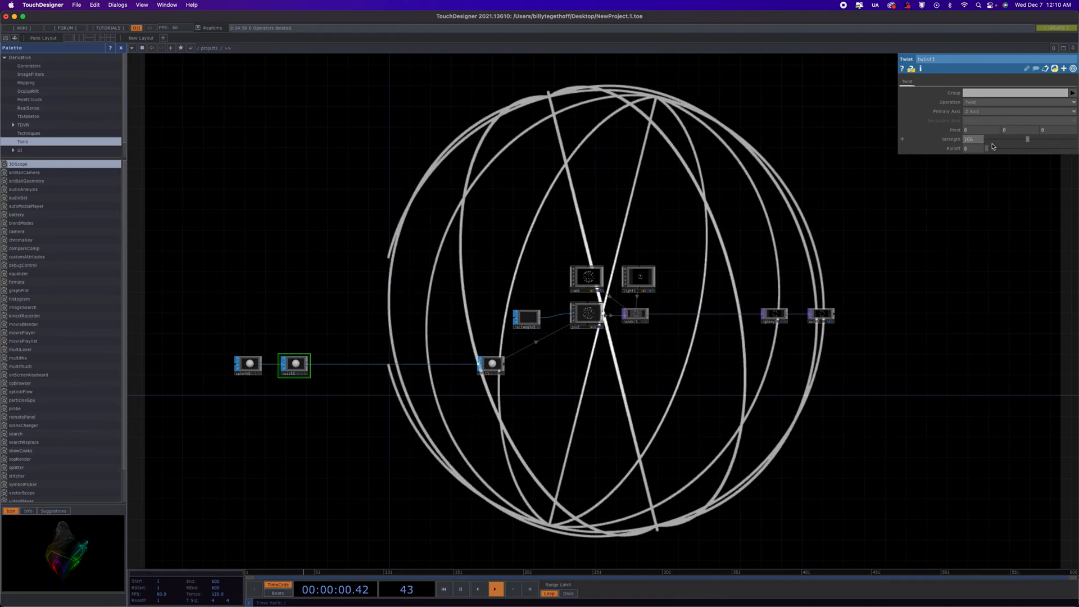
# Step: Experiment with the twist Rolloff, settling at about 4.3
pyautogui.moveTo(988, 149); pyautogui.dragTo(988, 148)
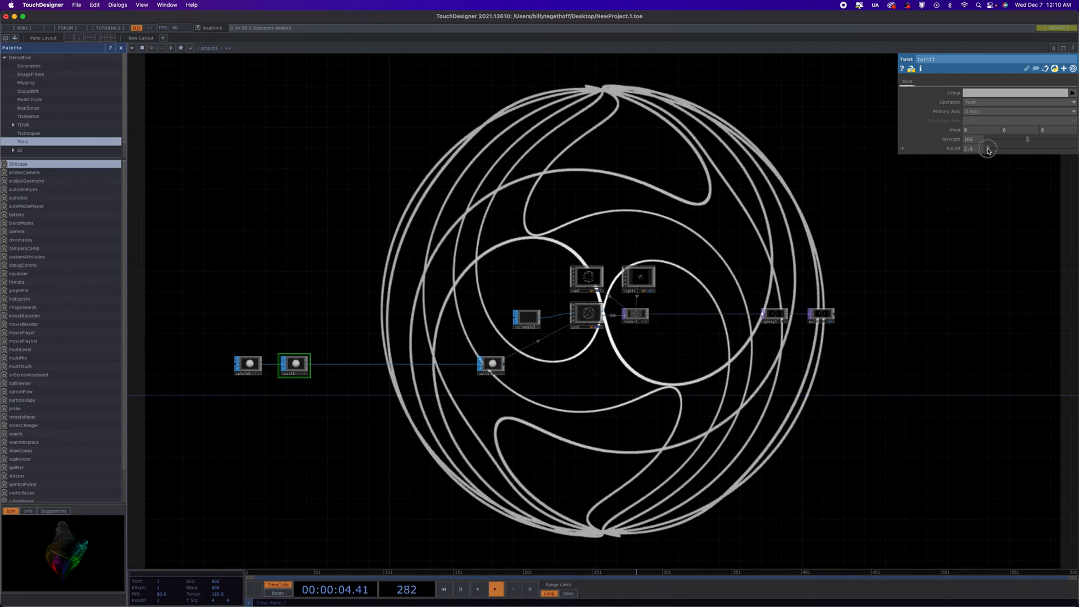
pyautogui.moveTo(969, 148); pyautogui.dragTo(984, 148)
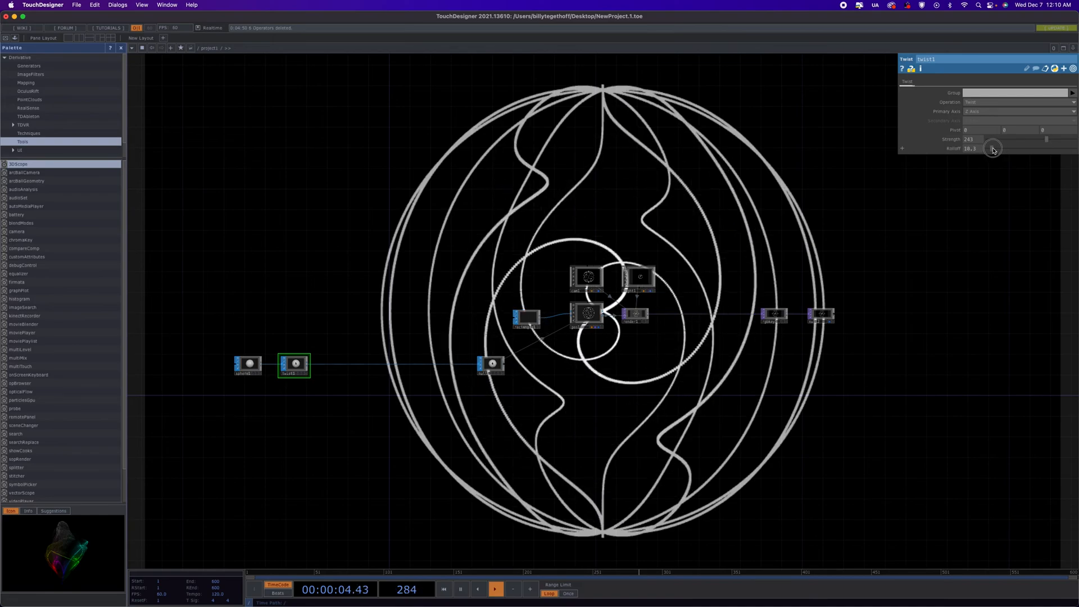
pyautogui.moveTo(993, 148); pyautogui.dragTo(988, 148)
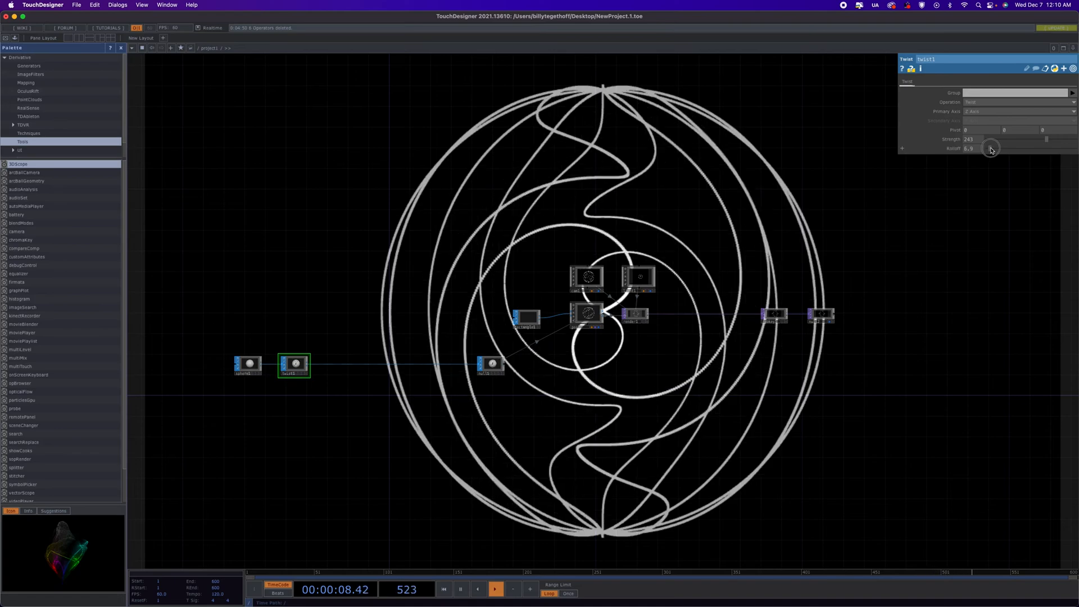
pyautogui.moveTo(970, 147); pyautogui.dragTo(994, 148)
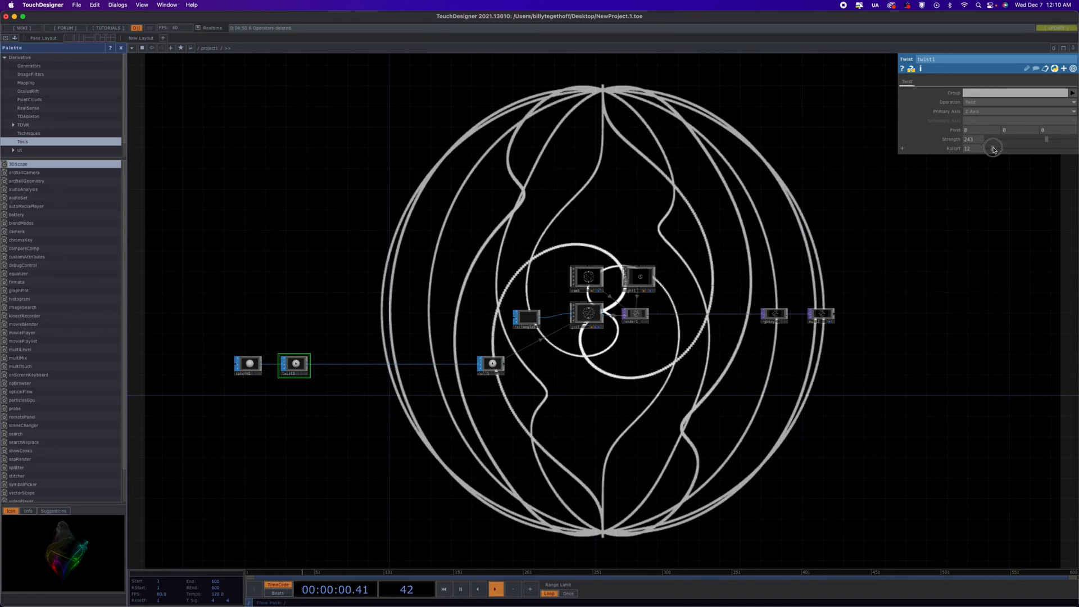
pyautogui.moveTo(993, 147); pyautogui.dragTo(999, 148)
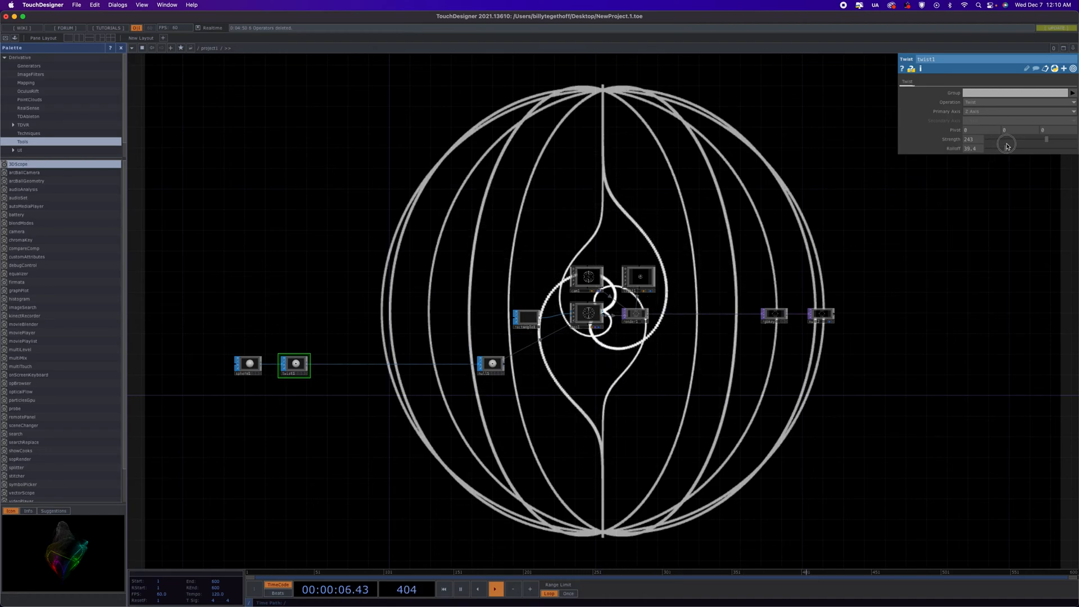
pyautogui.moveTo(1005, 145); pyautogui.dragTo(993, 156)
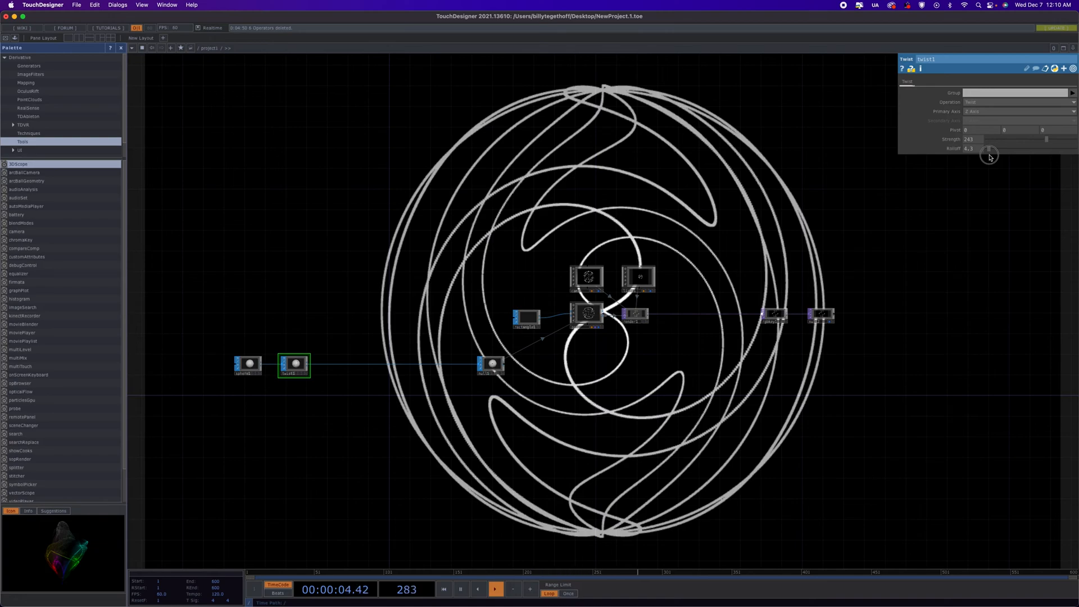
pyautogui.click(969, 148)
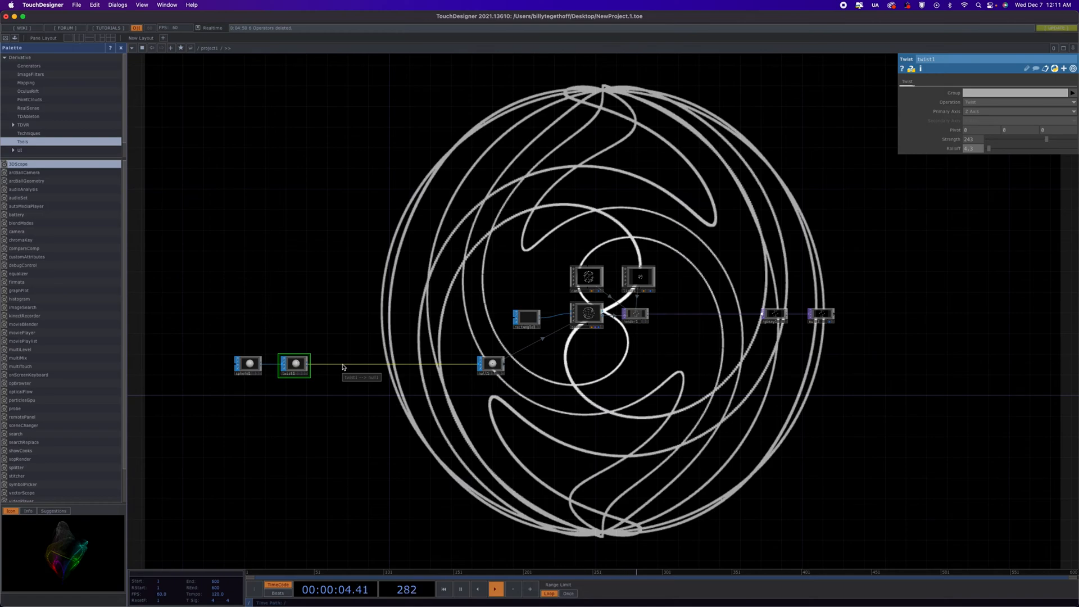
# Step: Insert a Fractal SOP before the twist with Fixed Boundary and Use Vertex Normals on
pyautogui.rightClick(355, 356)
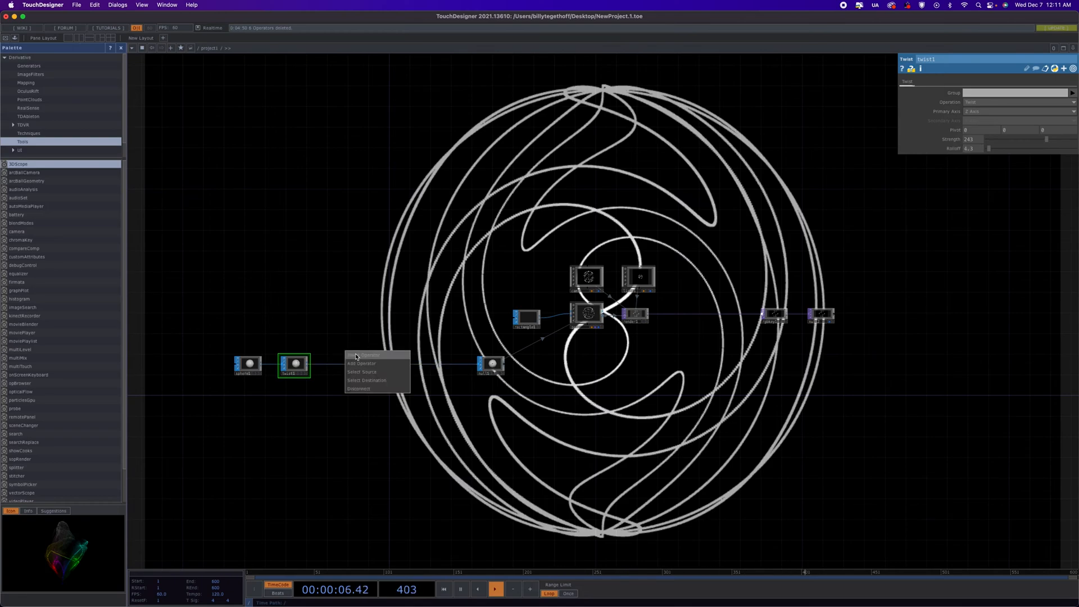
pyautogui.click(362, 363)
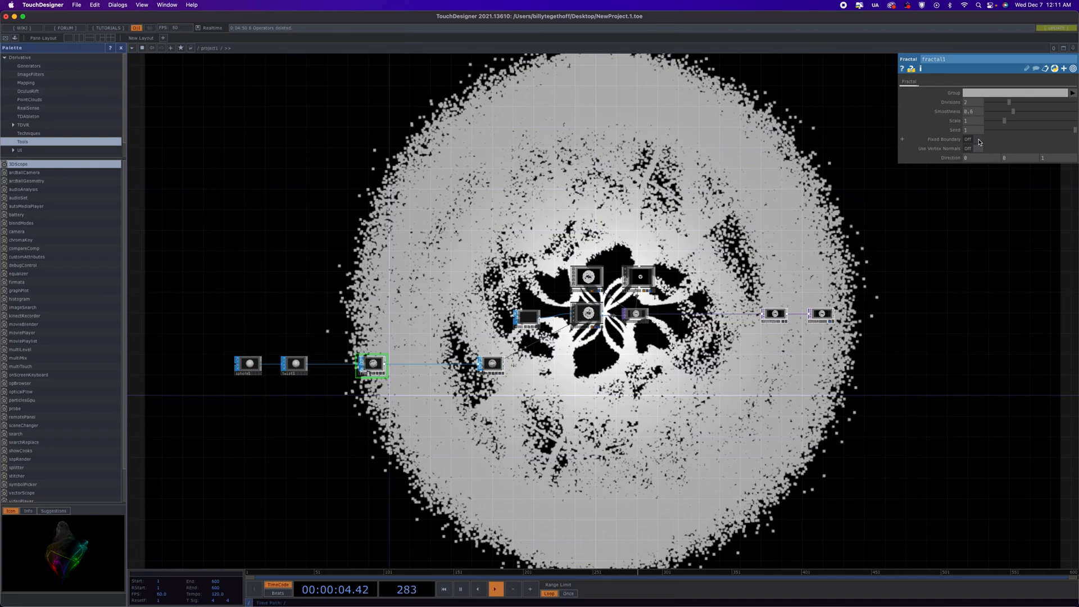
pyautogui.click(976, 139)
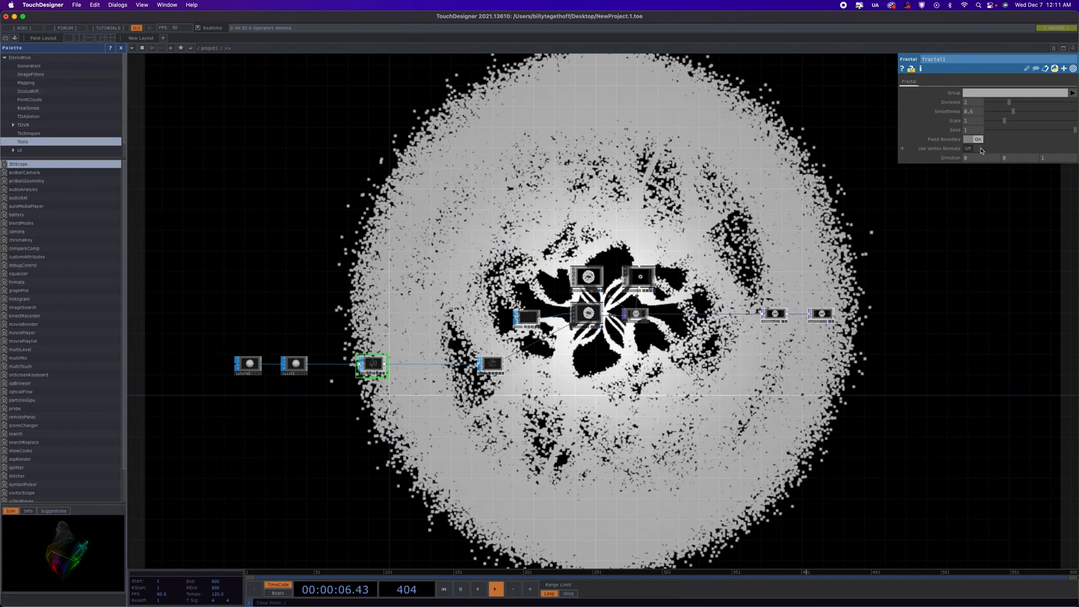
pyautogui.click(978, 147)
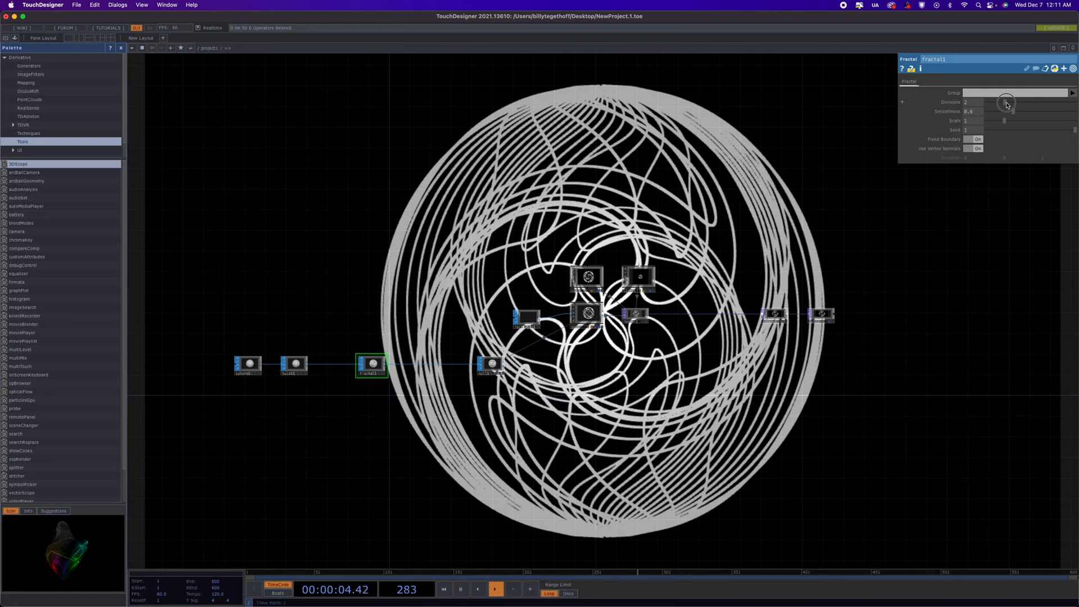
# Step: Set the Fractal SOP divisions to 1 and smoothness to about 0.77
pyautogui.moveTo(1006, 101); pyautogui.dragTo(984, 102)
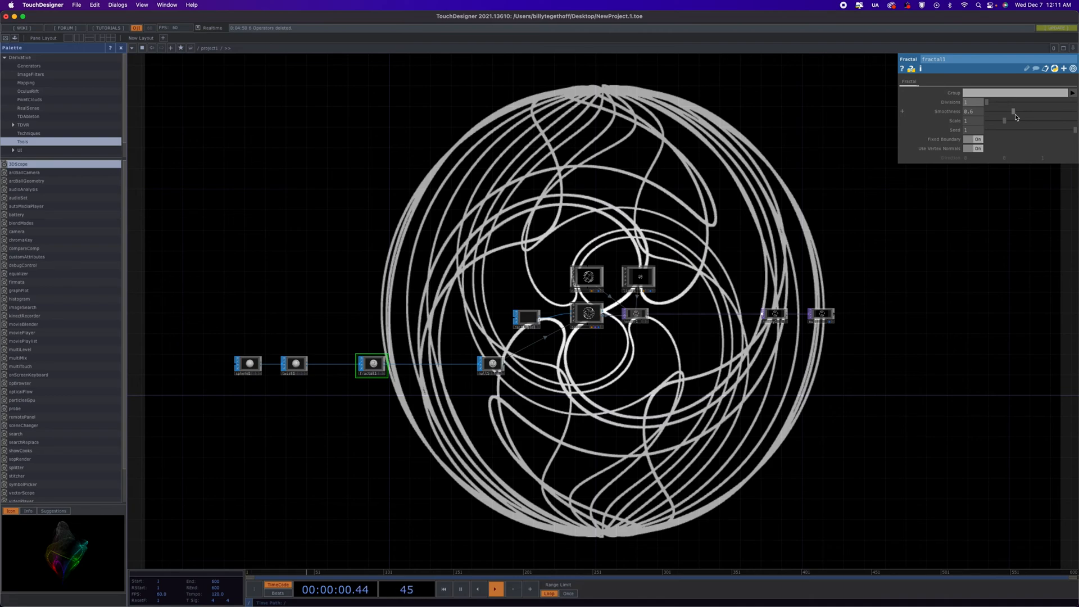
pyautogui.click(494, 590)
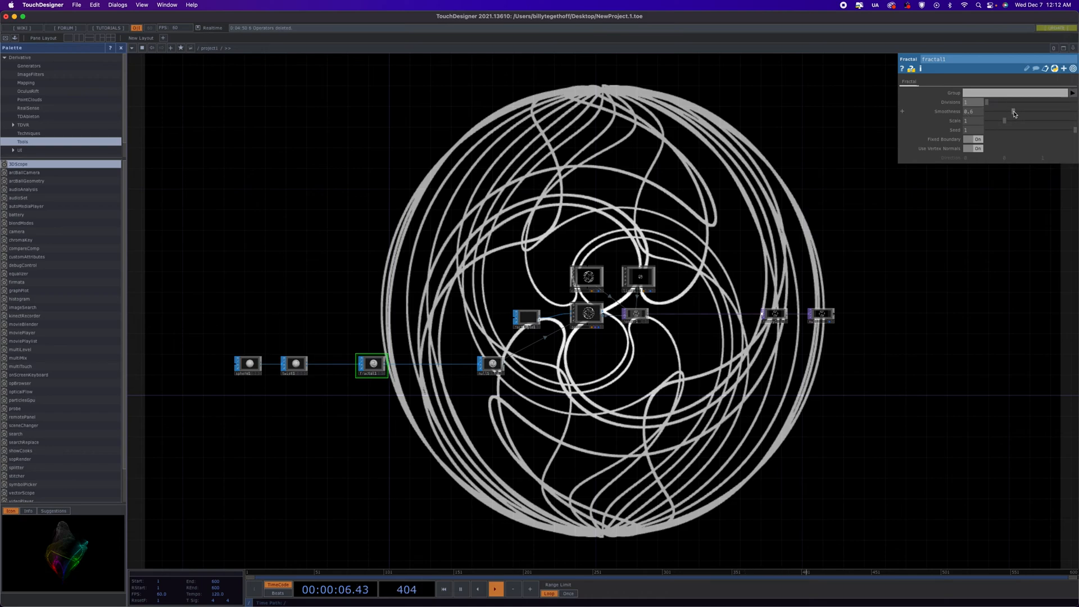
pyautogui.moveTo(1005, 111); pyautogui.dragTo(1019, 112)
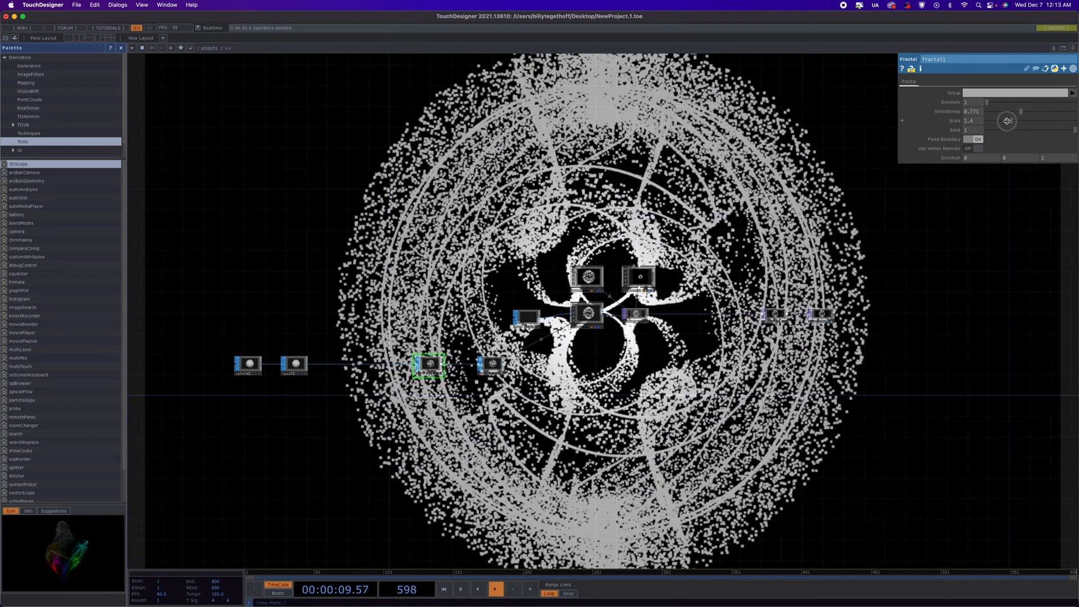
# Step: Raise the fractal scale to about 1.4 and adjust the distortion amount
pyautogui.moveTo(1007, 121); pyautogui.dragTo(1049, 118)
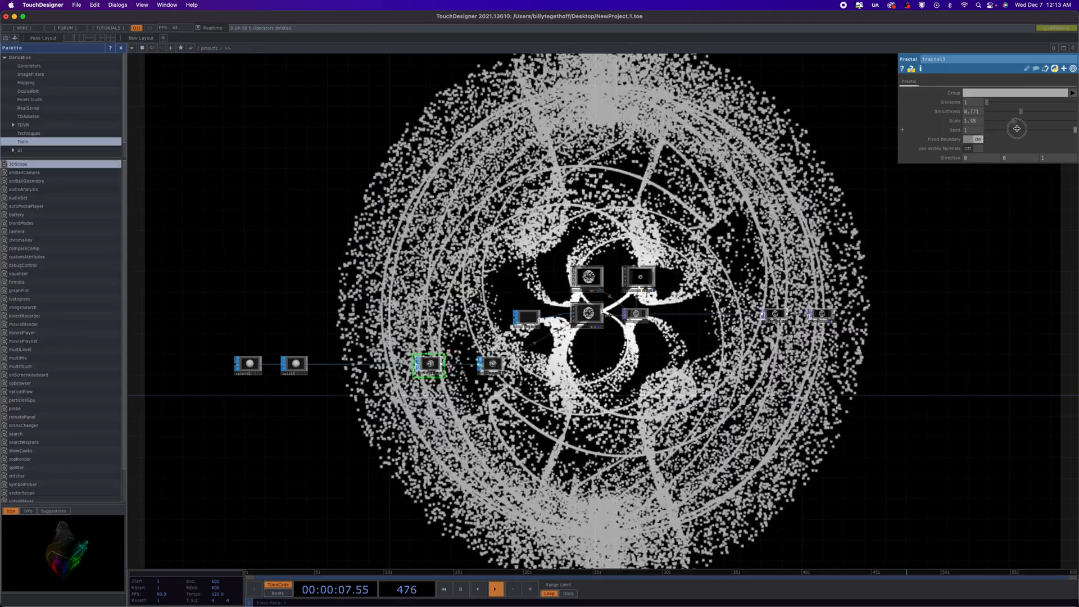
pyautogui.moveTo(1017, 128); pyautogui.dragTo(1039, 126)
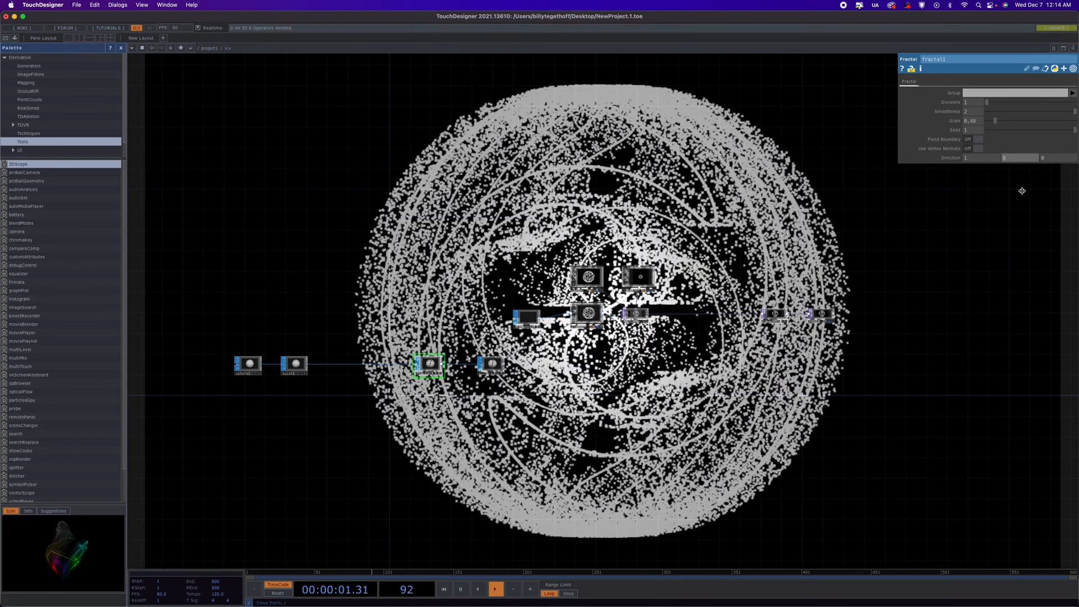
pyautogui.moveTo(991, 120); pyautogui.dragTo(981, 121)
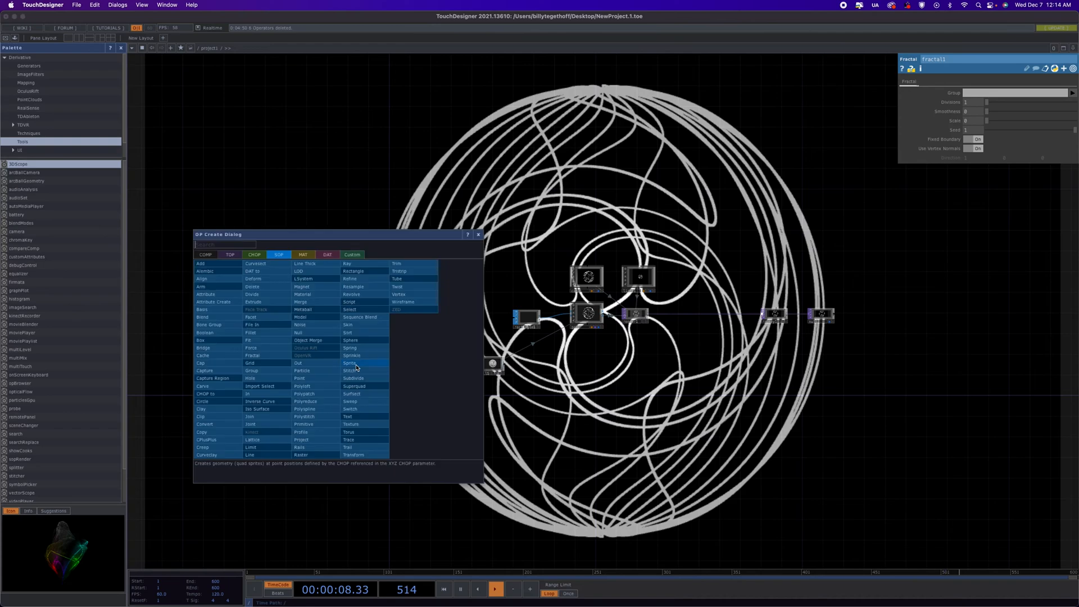
pyautogui.moveTo(397, 279)
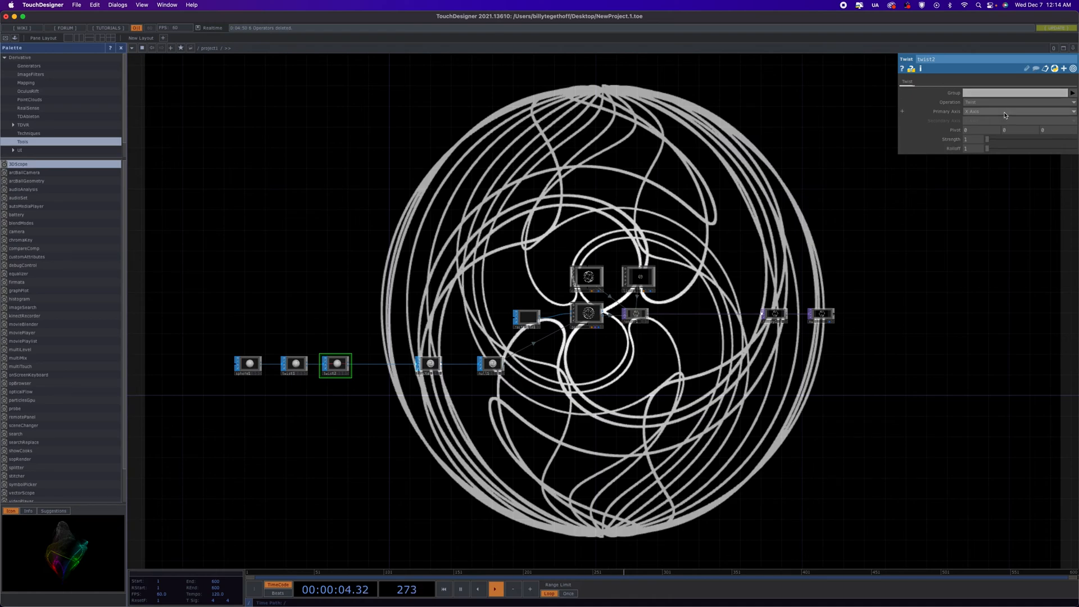
# Step: Set twist2's axis and raise its strength to about 283
pyautogui.click(1019, 111)
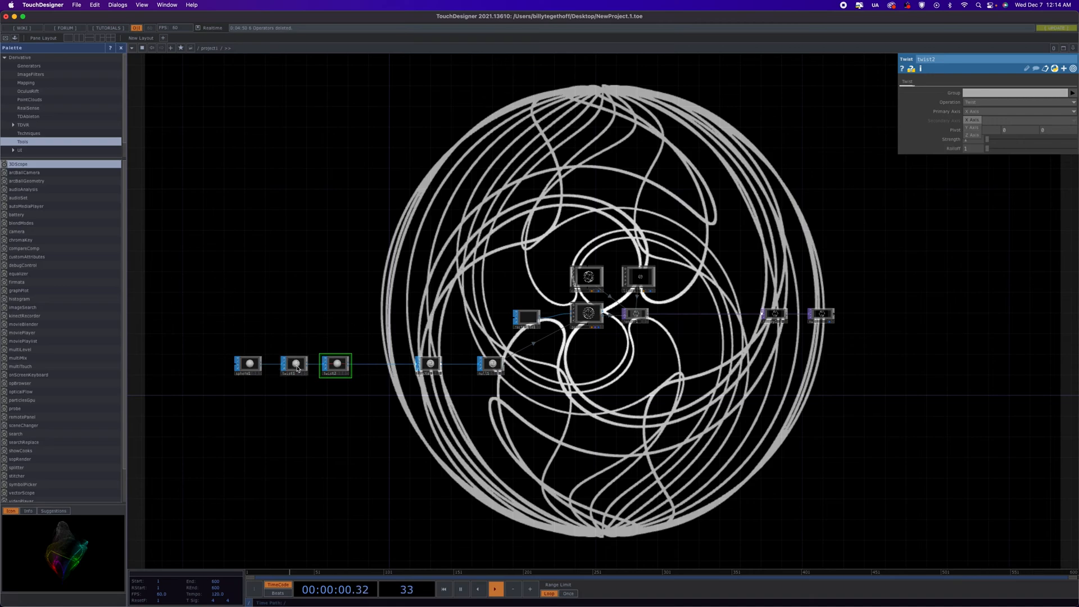
pyautogui.click(292, 365)
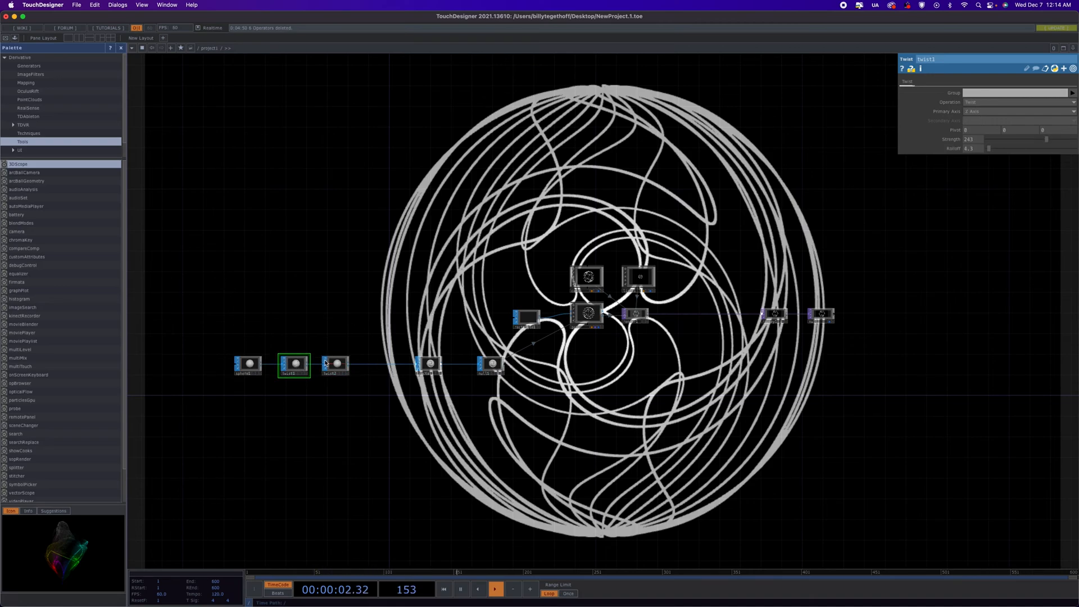
pyautogui.click(335, 365)
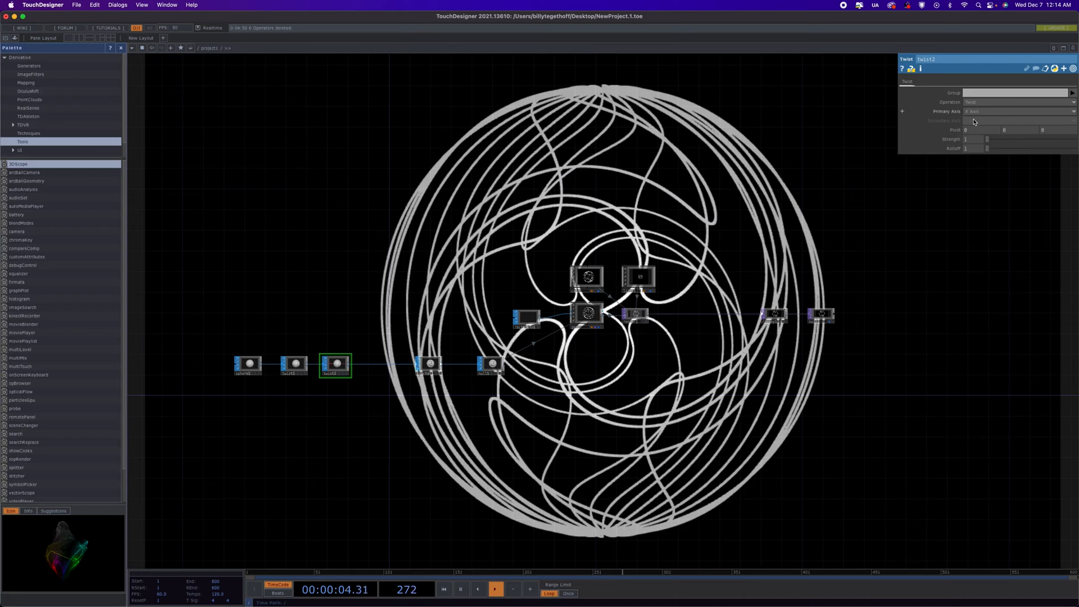
pyautogui.moveTo(986, 139); pyautogui.dragTo(1005, 139)
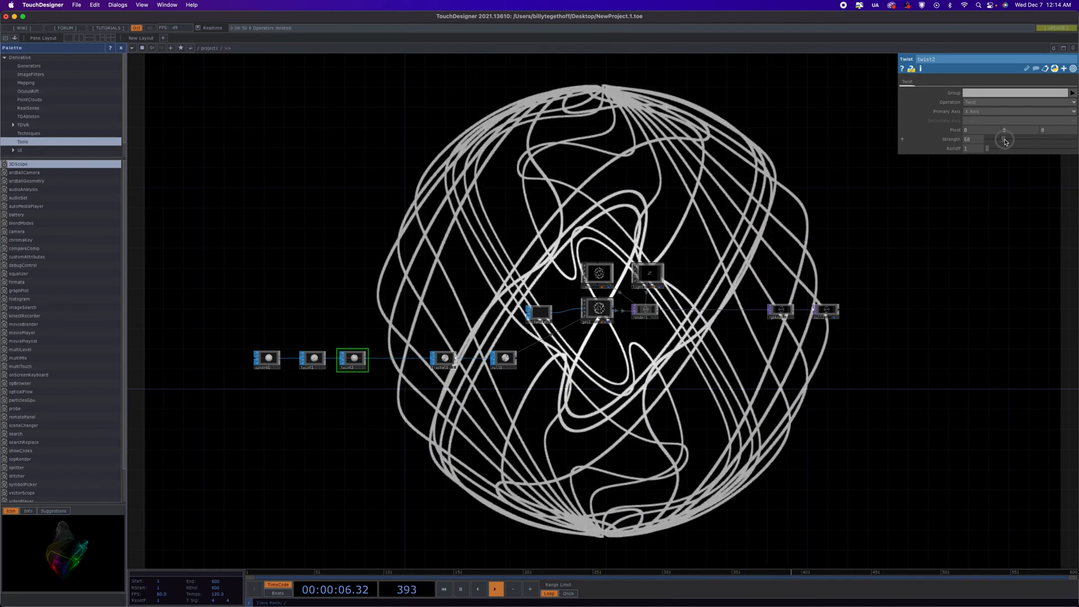
pyautogui.moveTo(1005, 142); pyautogui.dragTo(1031, 141)
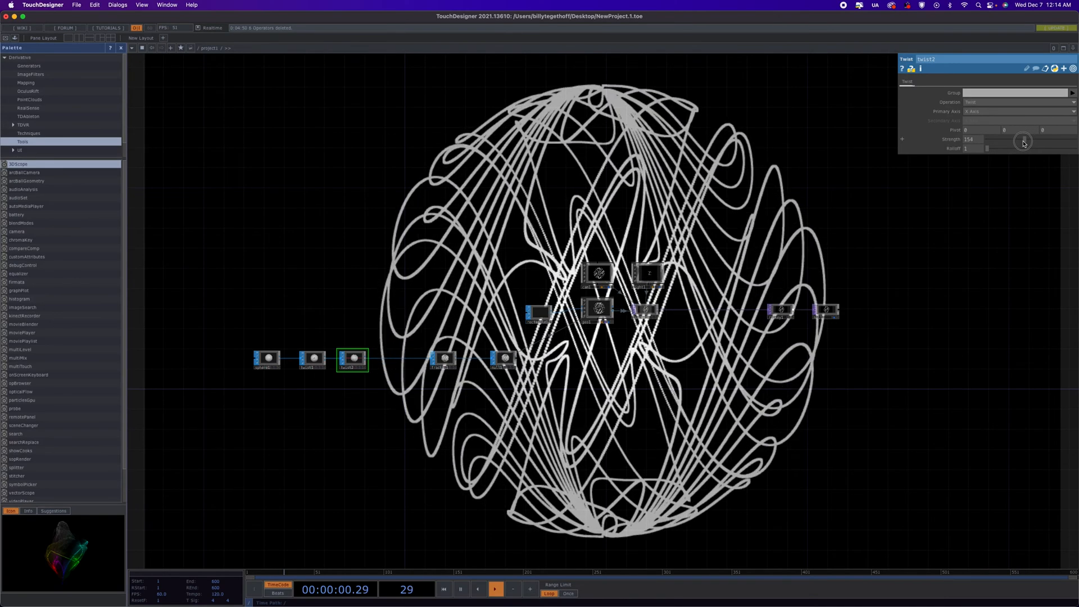
pyautogui.moveTo(1018, 140); pyautogui.dragTo(1039, 141)
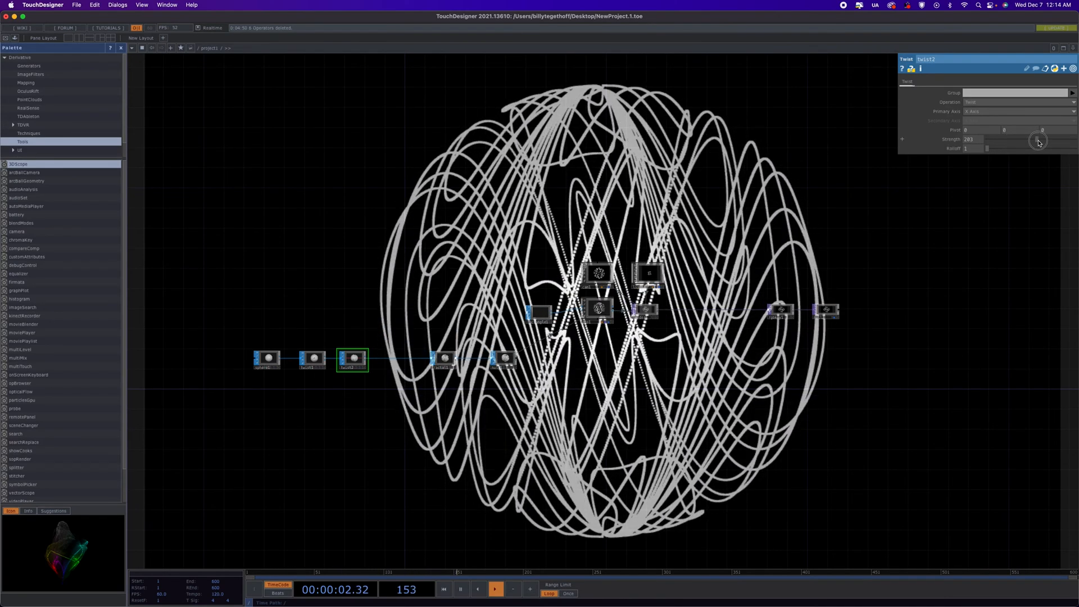
pyautogui.moveTo(1040, 142); pyautogui.dragTo(1019, 140)
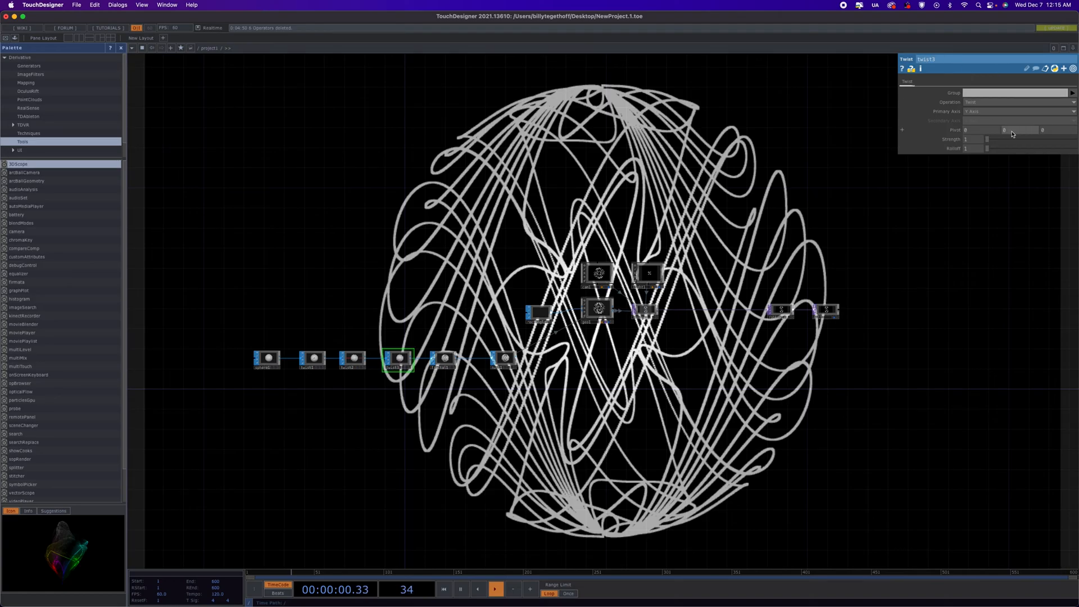
# Step: Tune twist3's strength and set its rolloff to 19.7
pyautogui.moveTo(1018, 138); pyautogui.dragTo(1025, 139)
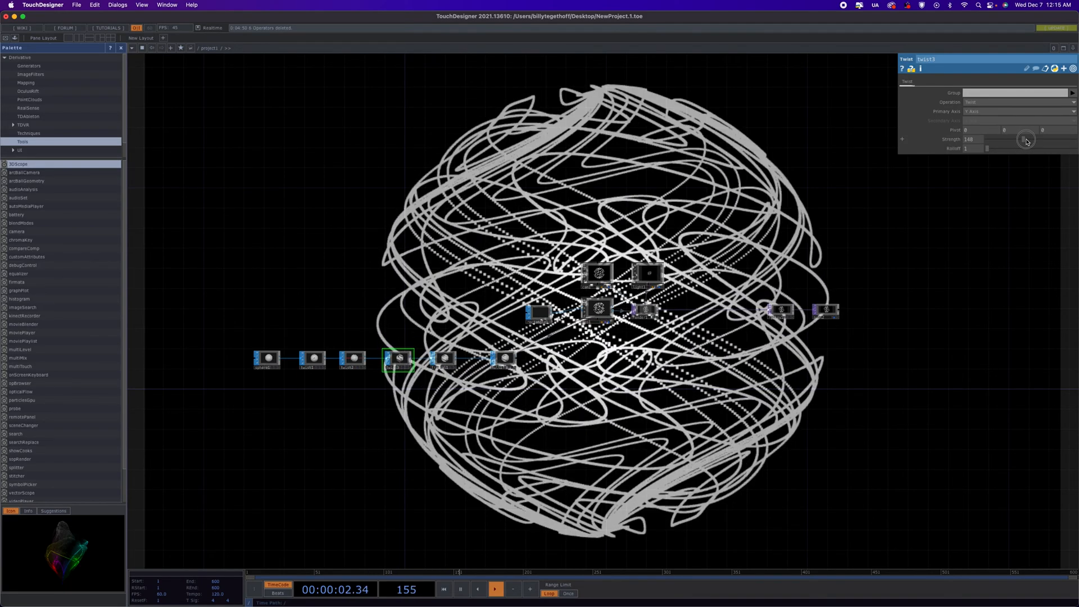
pyautogui.moveTo(1025, 140); pyautogui.dragTo(1007, 145)
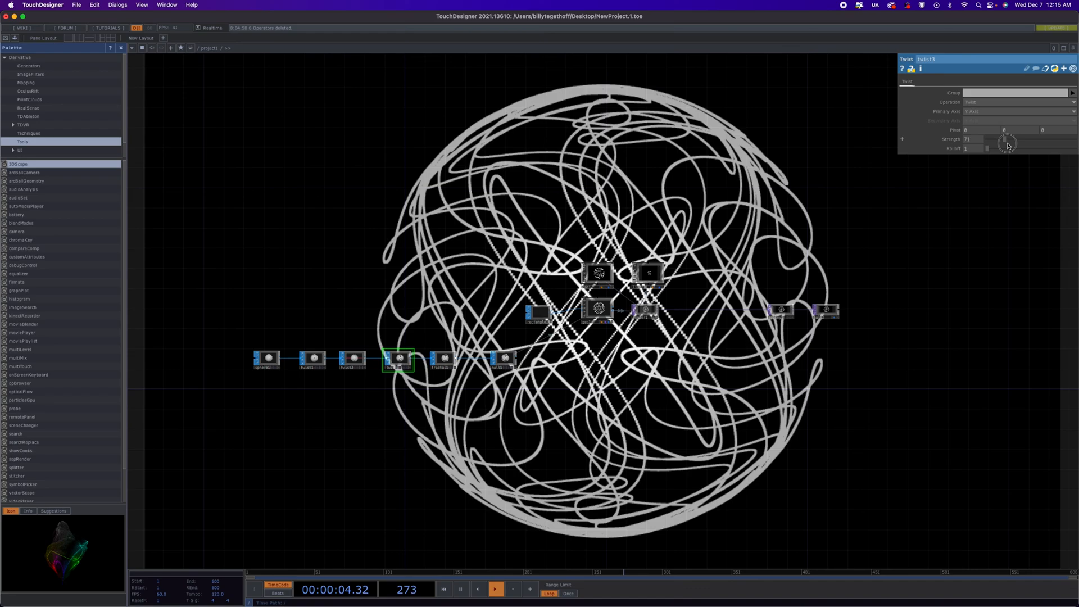
pyautogui.moveTo(1005, 143); pyautogui.dragTo(1012, 144)
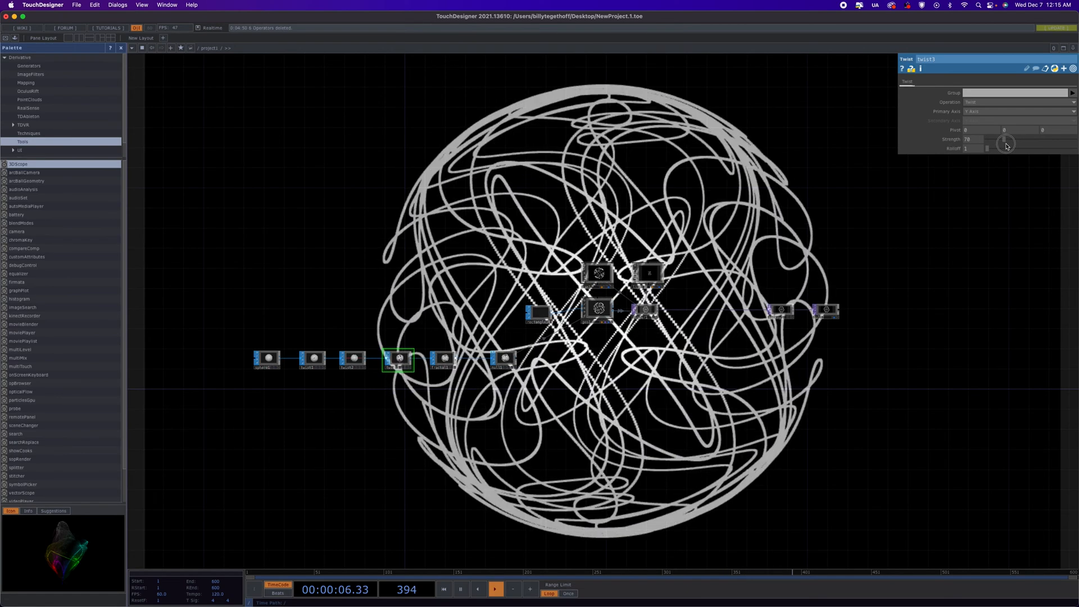
pyautogui.moveTo(1006, 139); pyautogui.dragTo(1001, 141)
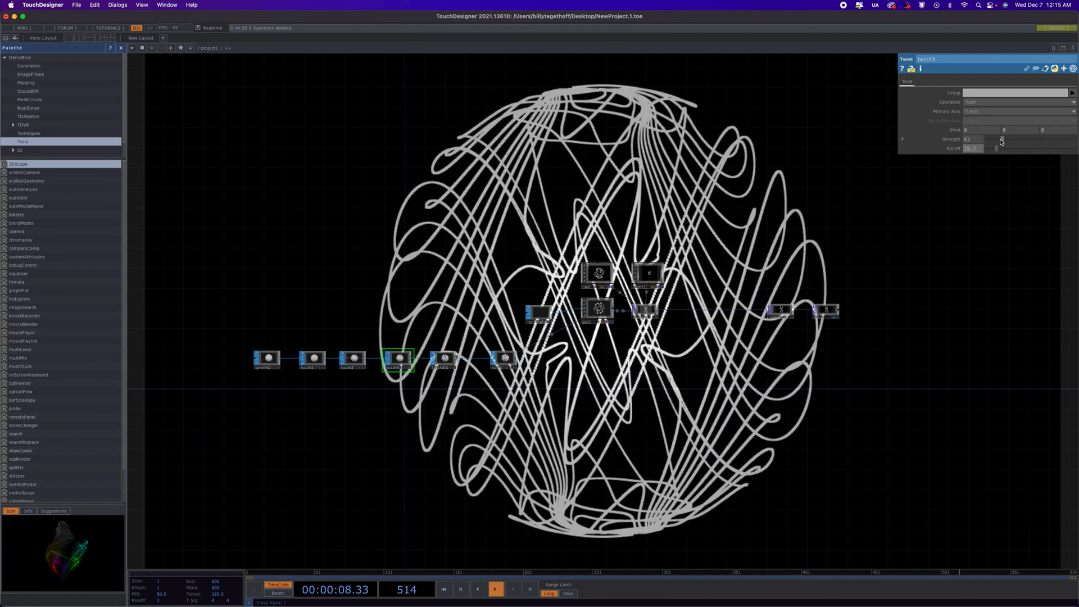
pyautogui.moveTo(1002, 141); pyautogui.dragTo(1010, 140)
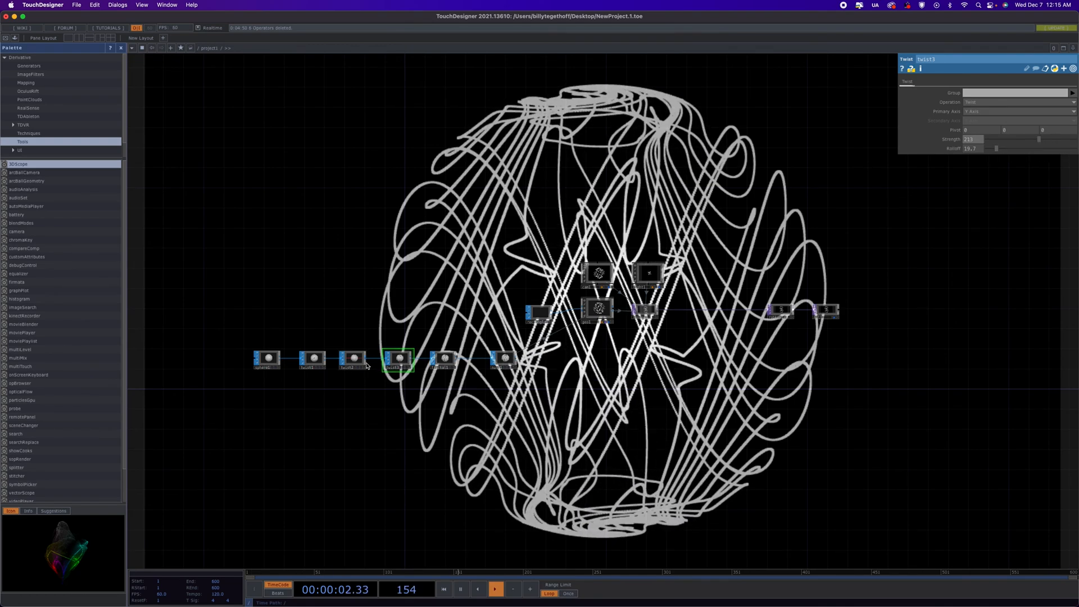
# Step: Retune twist2's strength and rolloff, settling its strength near 213
pyautogui.click(353, 358)
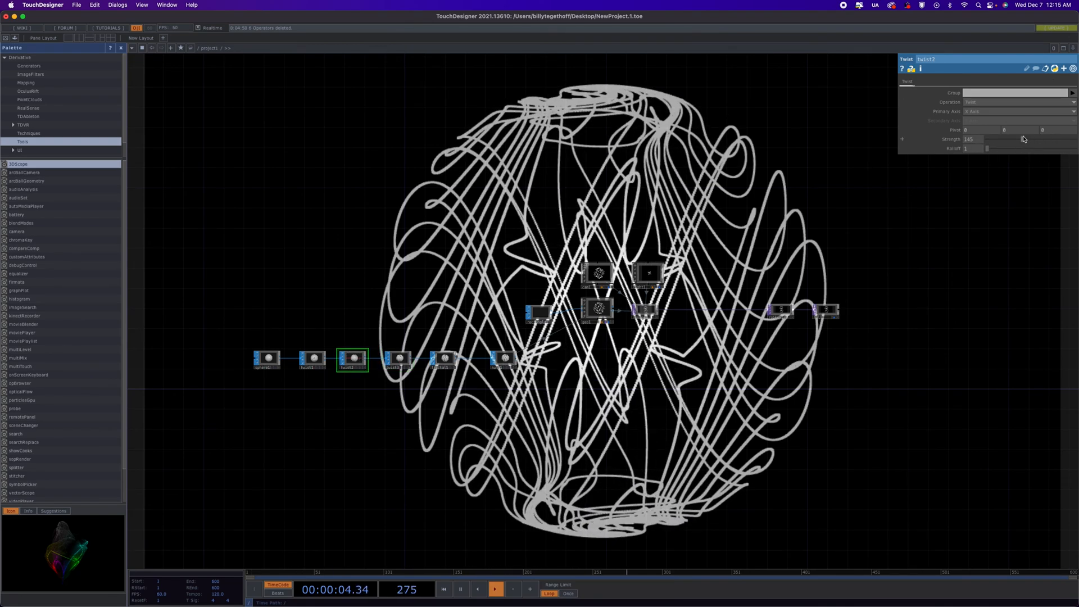
pyautogui.moveTo(988, 148); pyautogui.dragTo(1022, 148)
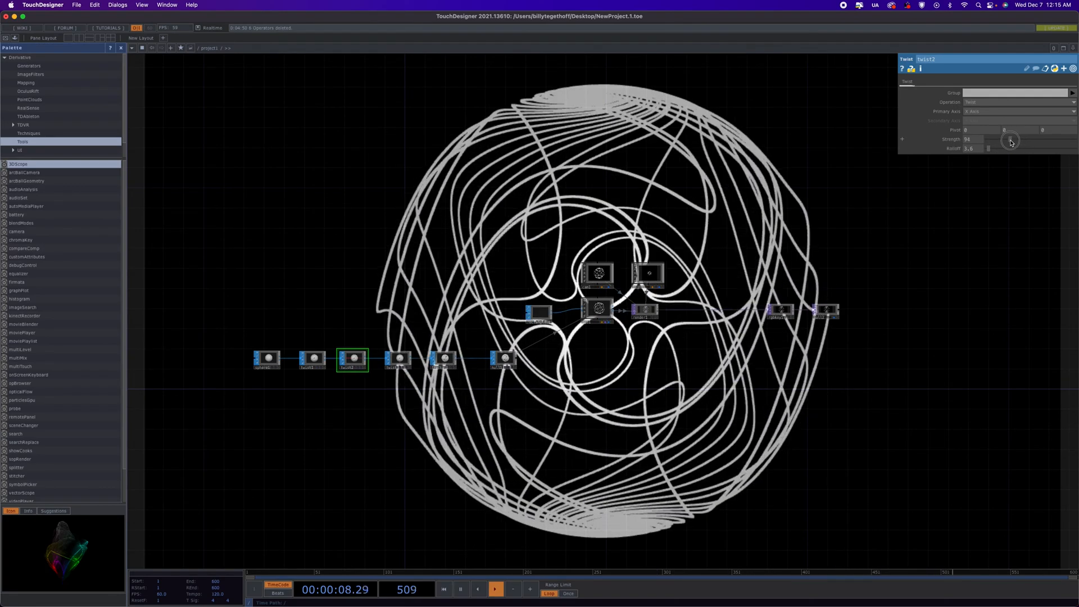
pyautogui.moveTo(1012, 143); pyautogui.dragTo(1053, 149)
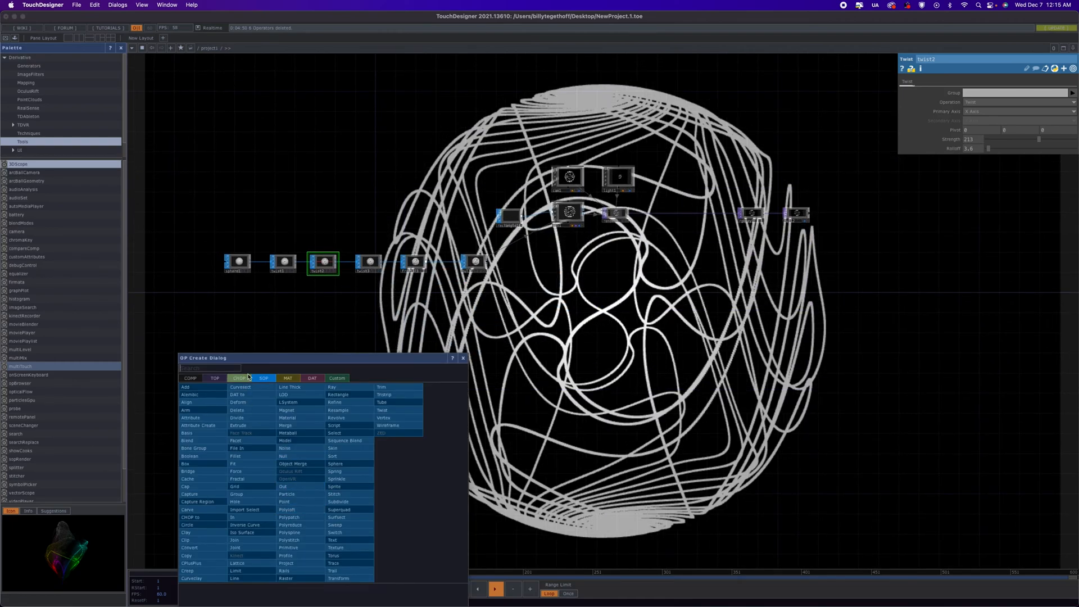
# Step: Add a Timeline CHOP with a channel enabled, feeding a Math CHOP and another operator
pyautogui.click(240, 378)
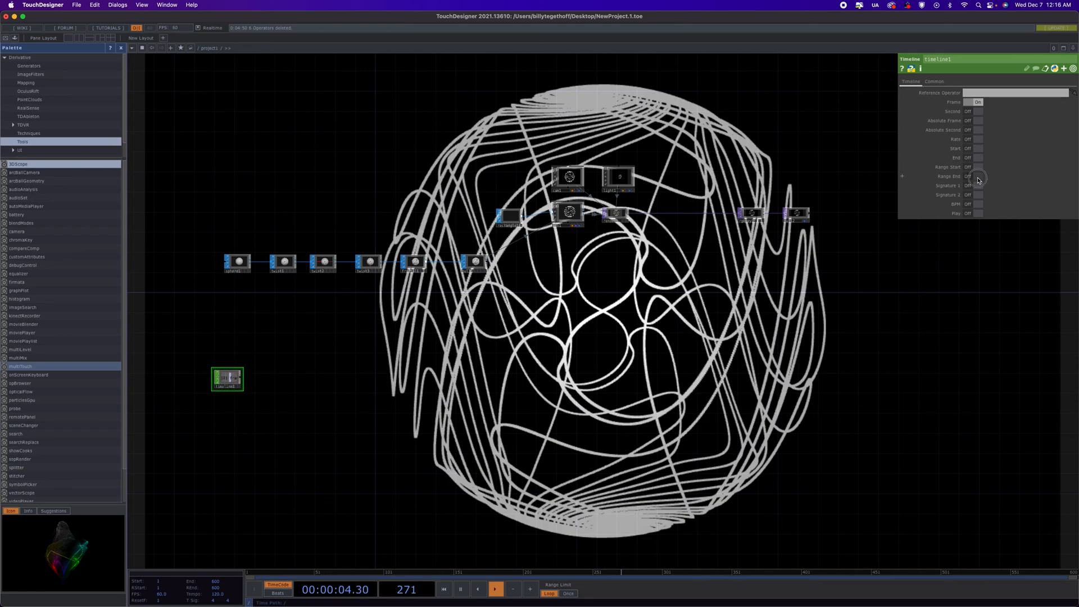
pyautogui.click(977, 176)
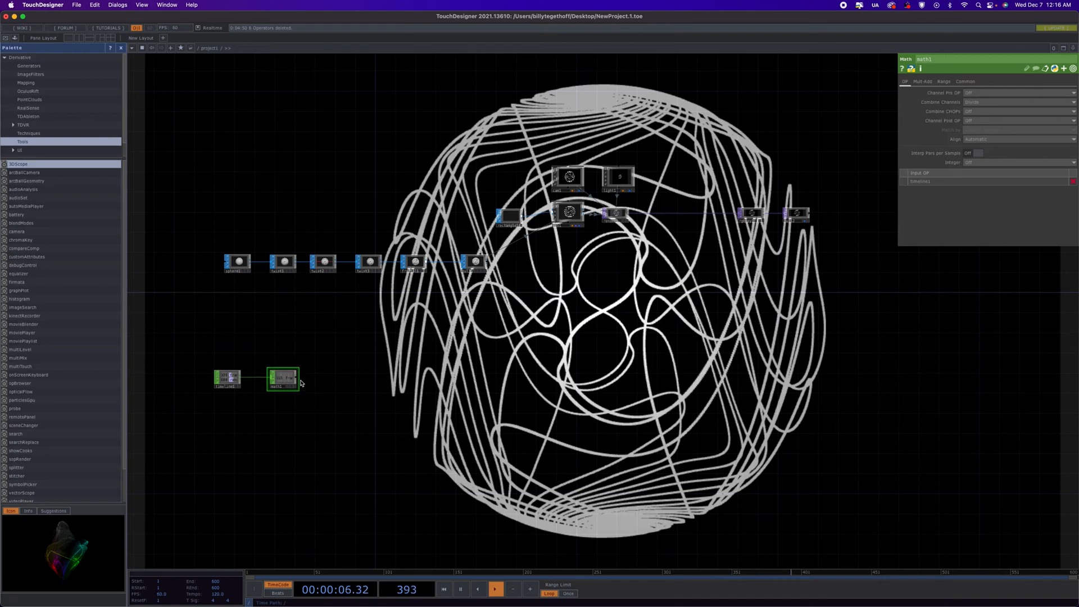
pyautogui.moveTo(298, 377); pyautogui.dragTo(337, 377)
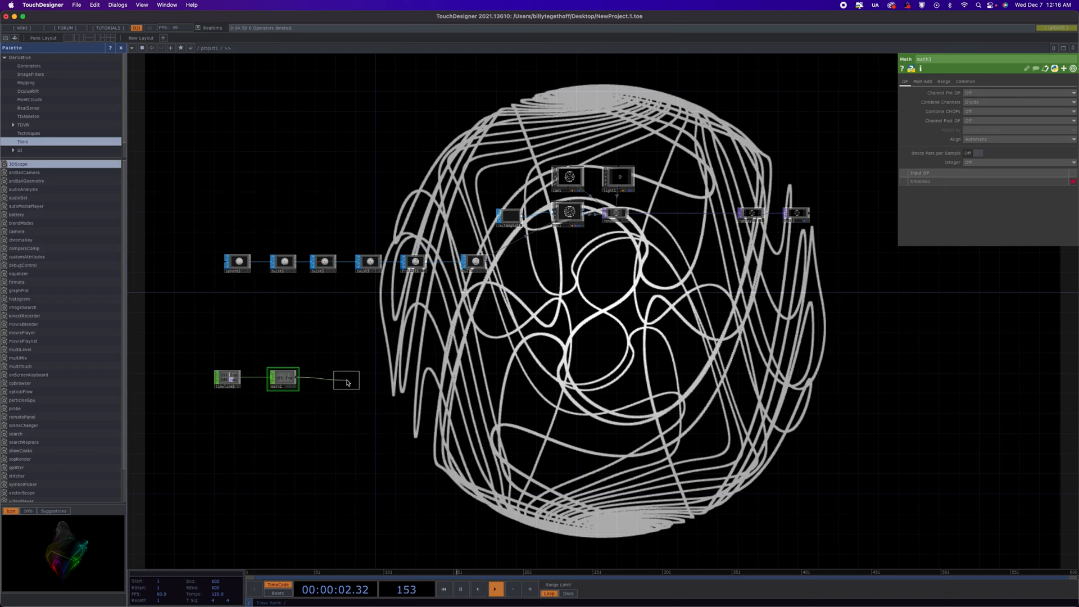
pyautogui.click(348, 378)
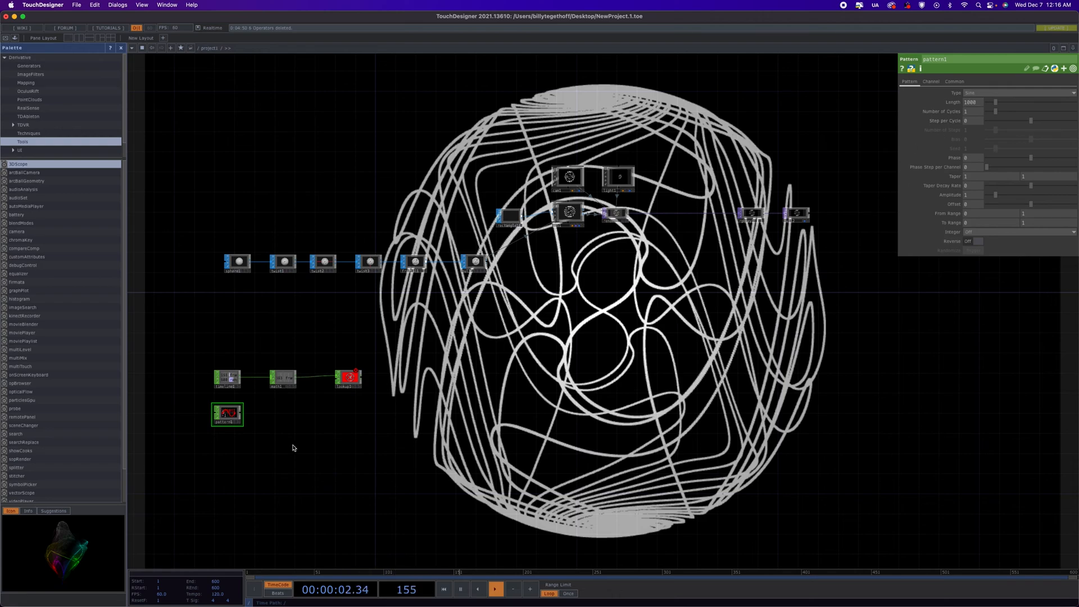
# Step: Set pattern2's waveform type and append a Math CHOP after the lookup
pyautogui.click(227, 413)
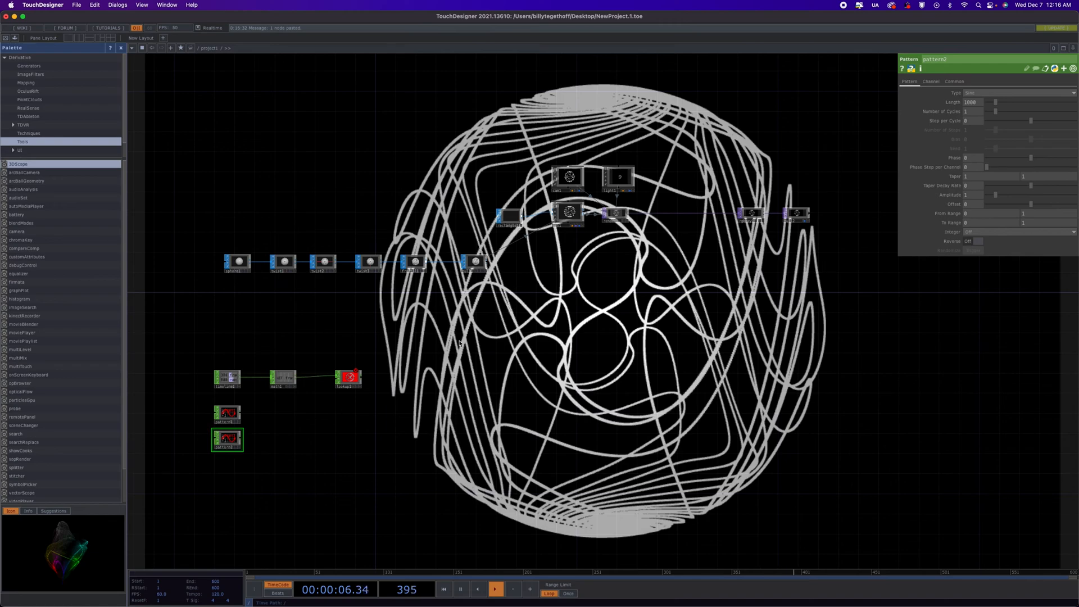
pyautogui.click(1018, 92)
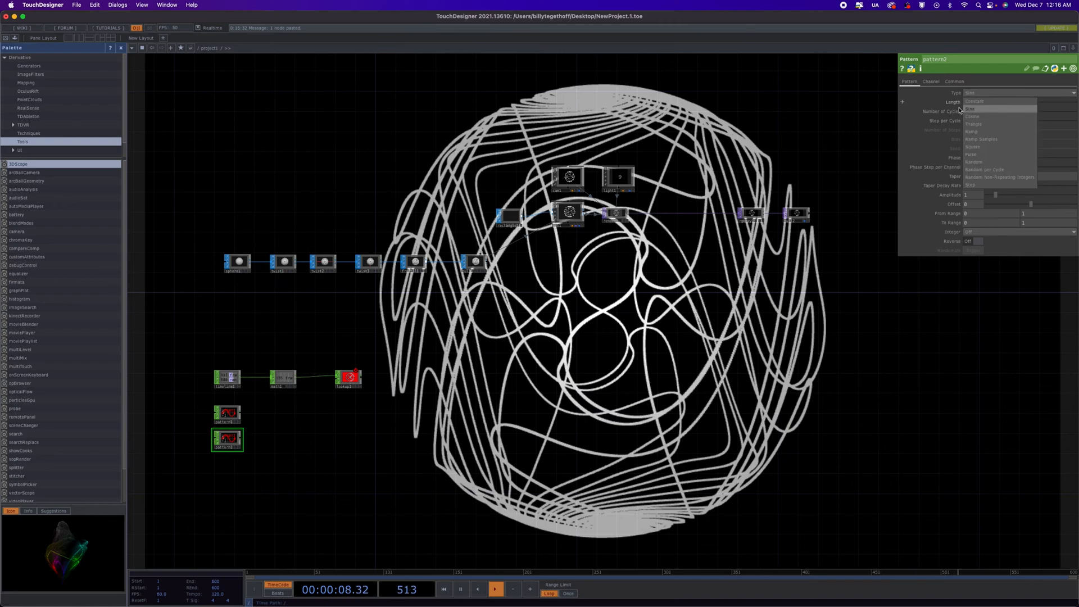
pyautogui.click(973, 116)
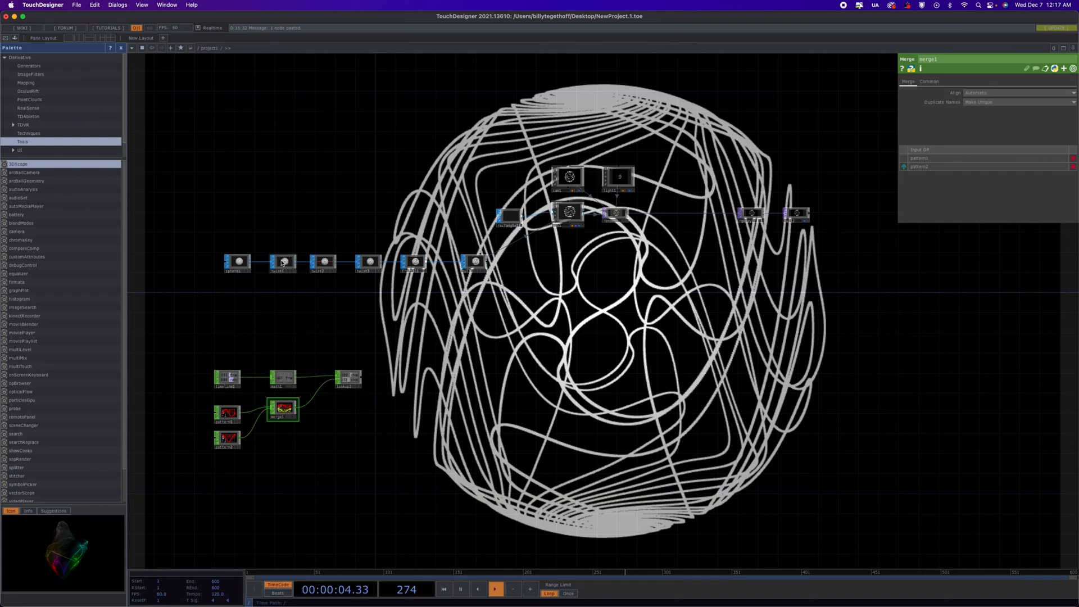
pyautogui.click(282, 262)
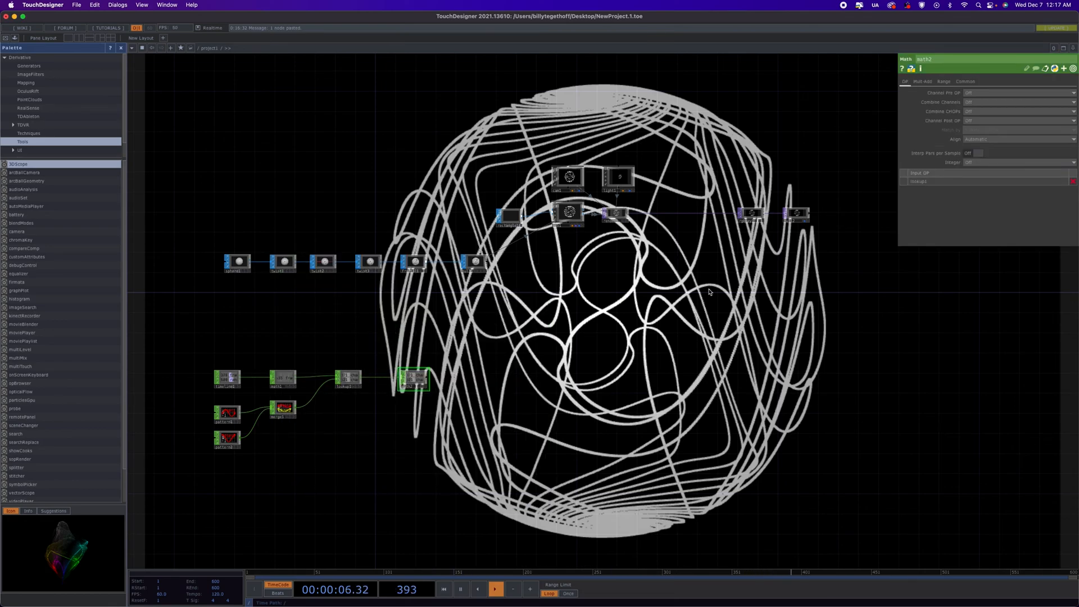
# Step: Remap math2 from -1..1 to 0..360 and set the timeline end to 1800
pyautogui.click(944, 80)
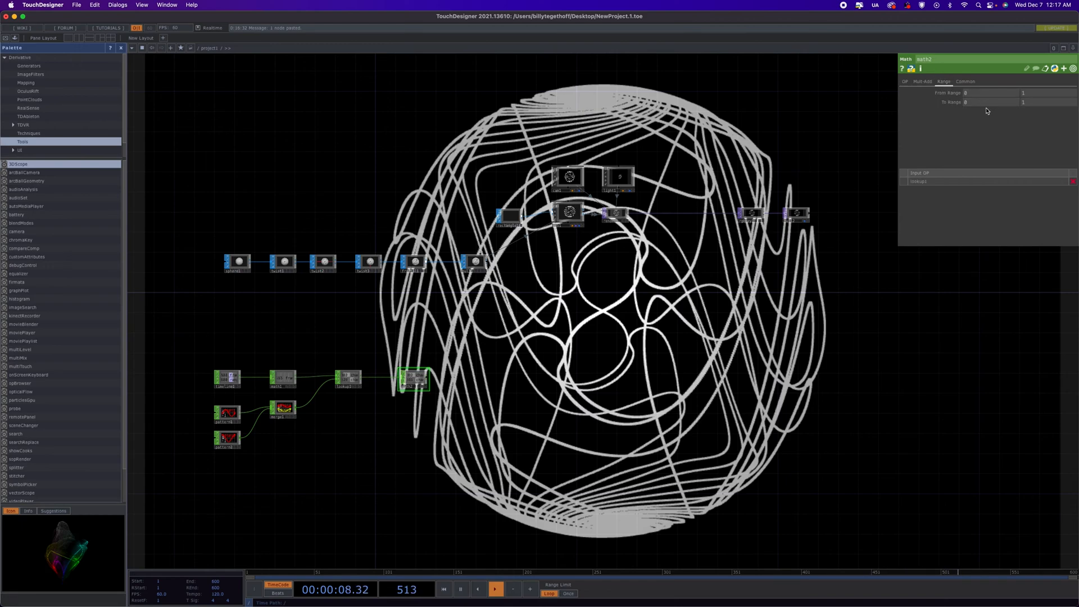
pyautogui.click(991, 92)
pyautogui.write('-1')
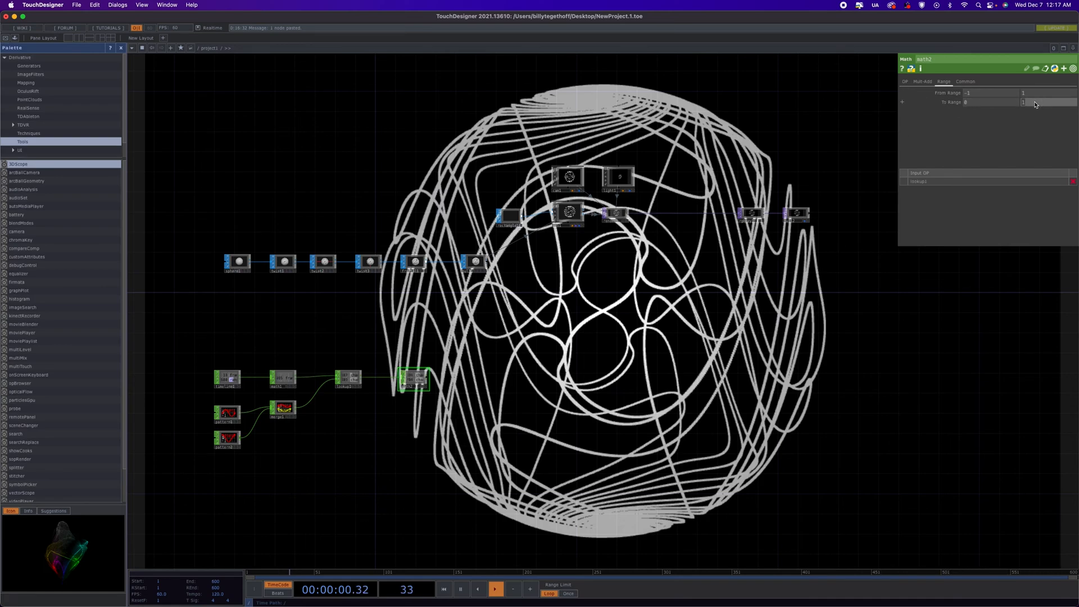
pyautogui.write('360')
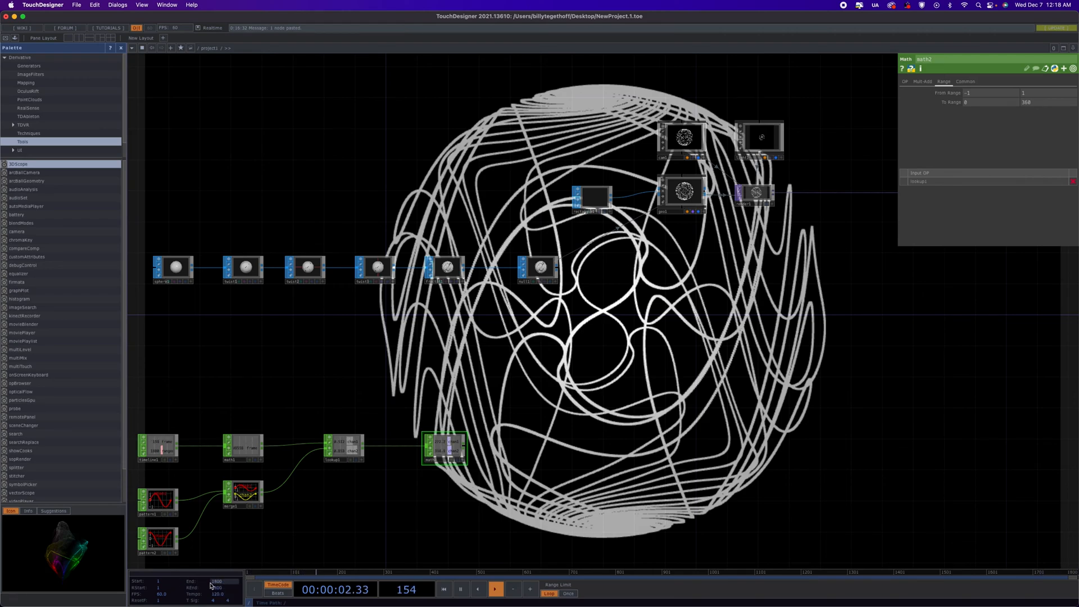
pyautogui.click(495, 589)
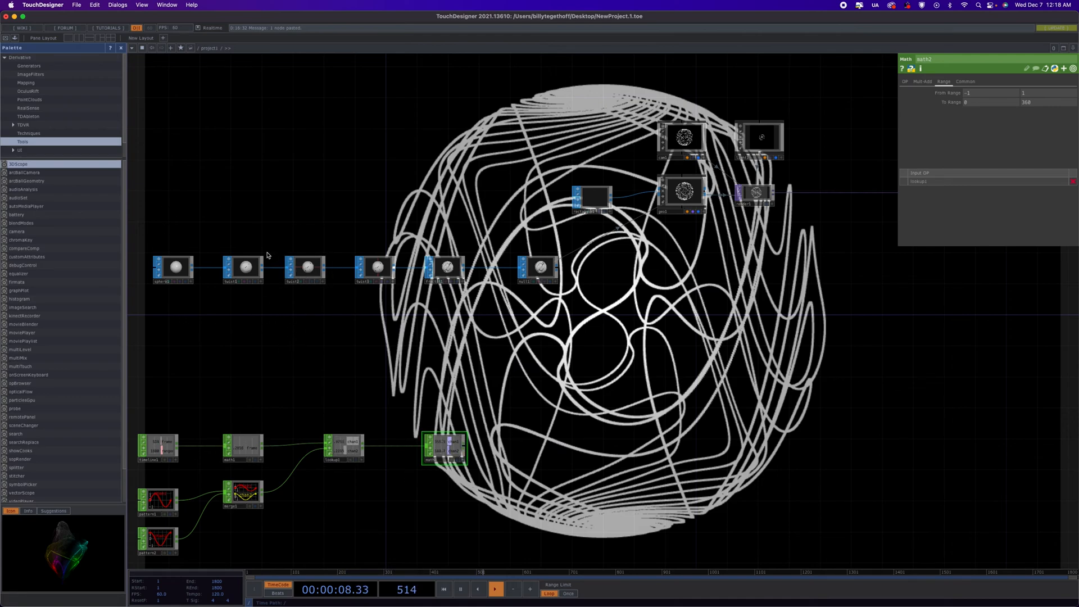
pyautogui.click(242, 267)
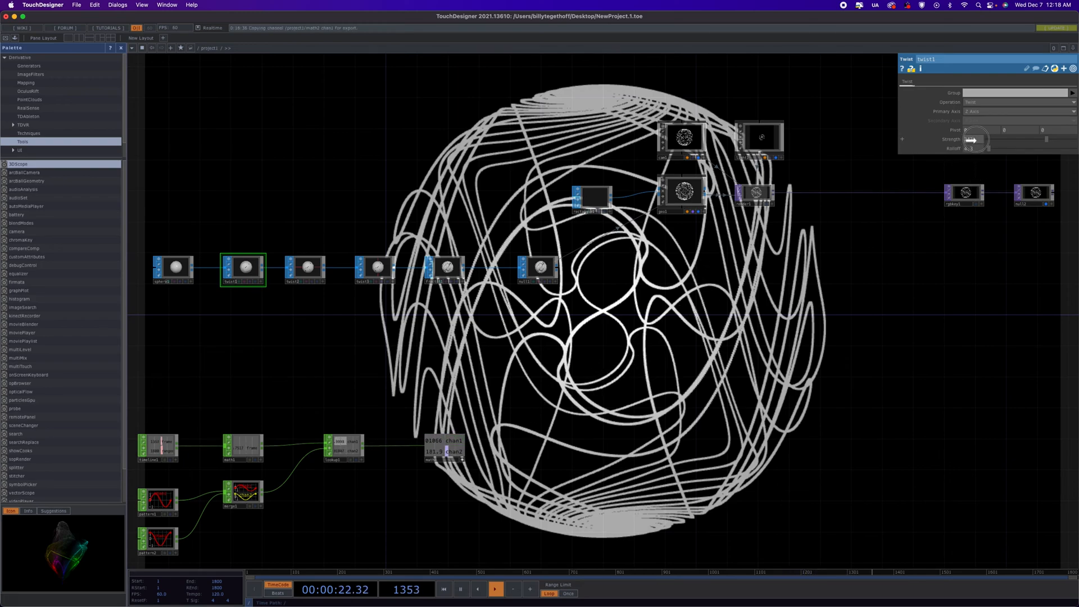
# Step: Reference math2's channel in the first and second twists' Strength parameters
pyautogui.moveTo(971, 139); pyautogui.dragTo(991, 139)
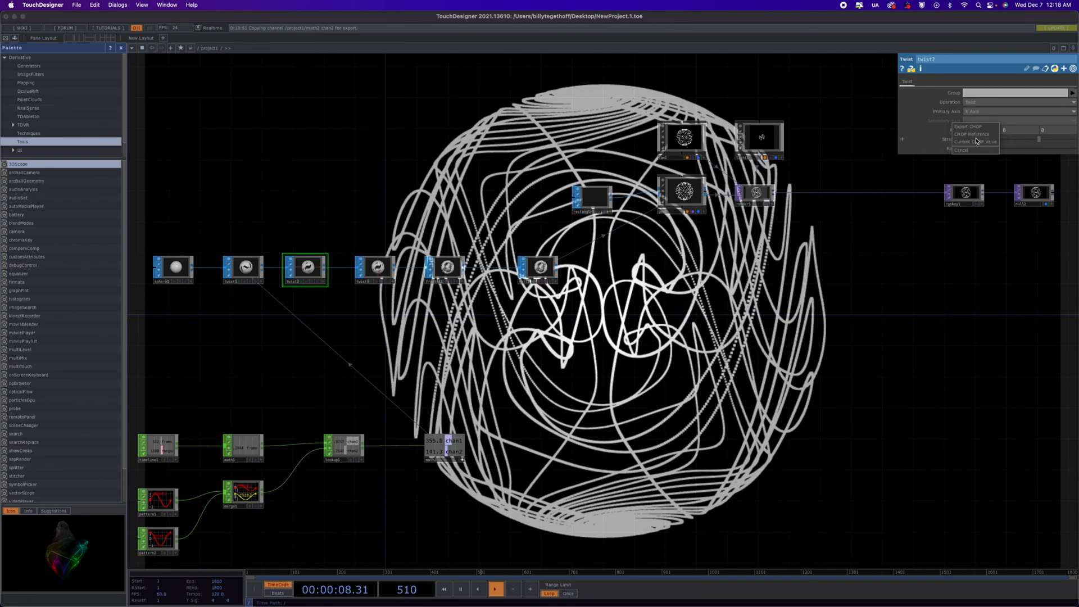
pyautogui.click(975, 141)
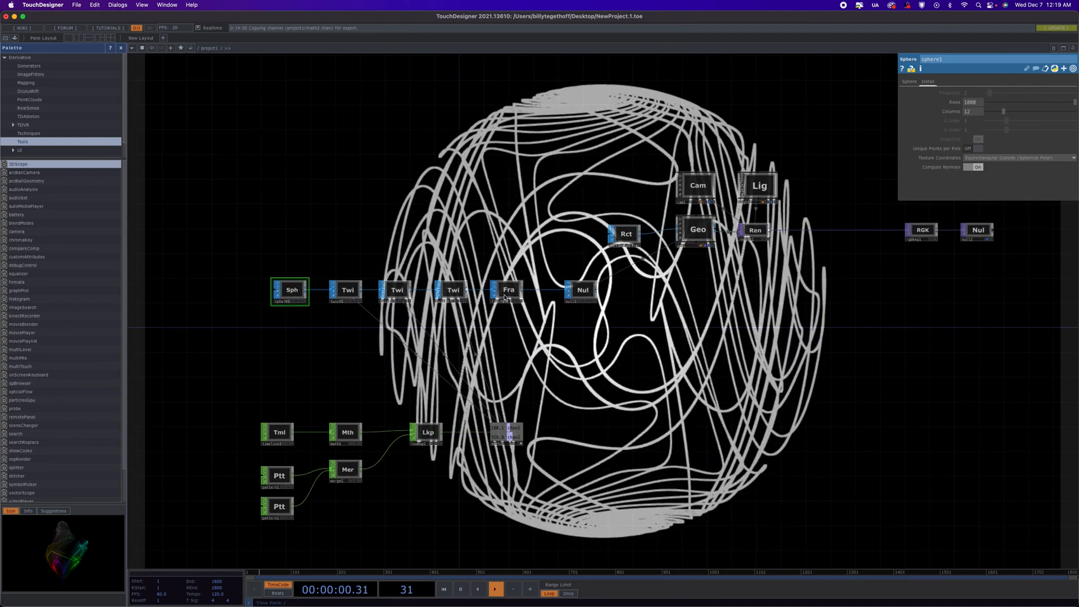
pyautogui.click(509, 290)
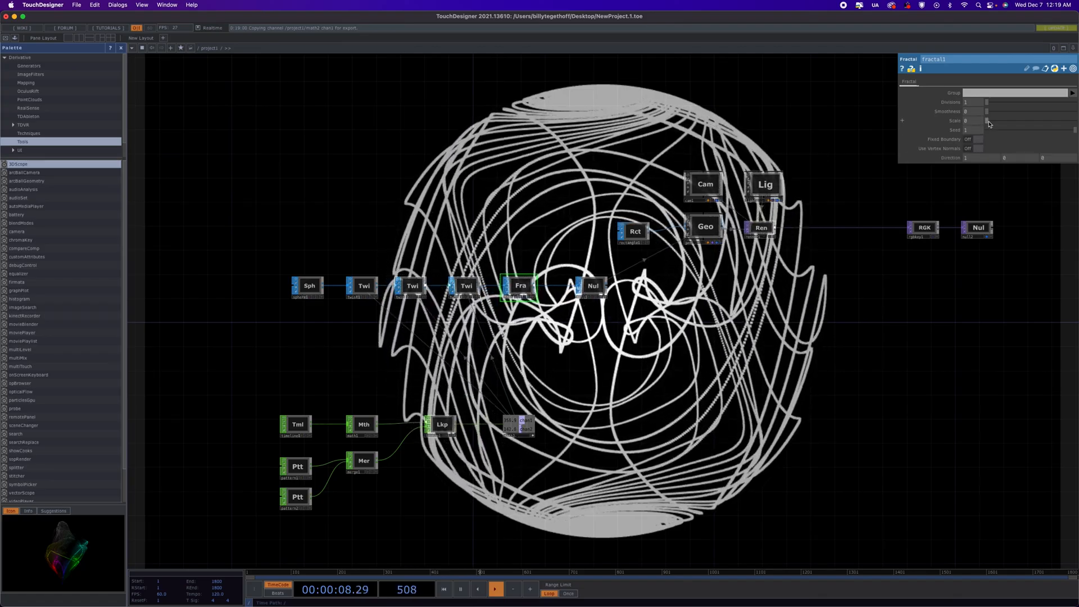
pyautogui.moveTo(988, 120); pyautogui.dragTo(1003, 121)
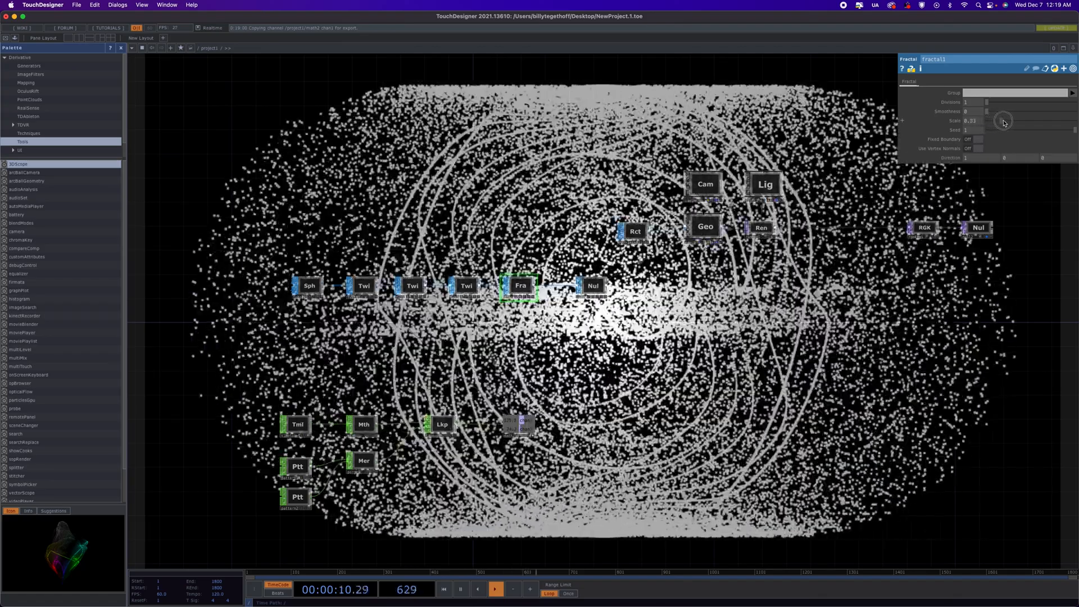
pyautogui.moveTo(1002, 123); pyautogui.dragTo(1003, 123)
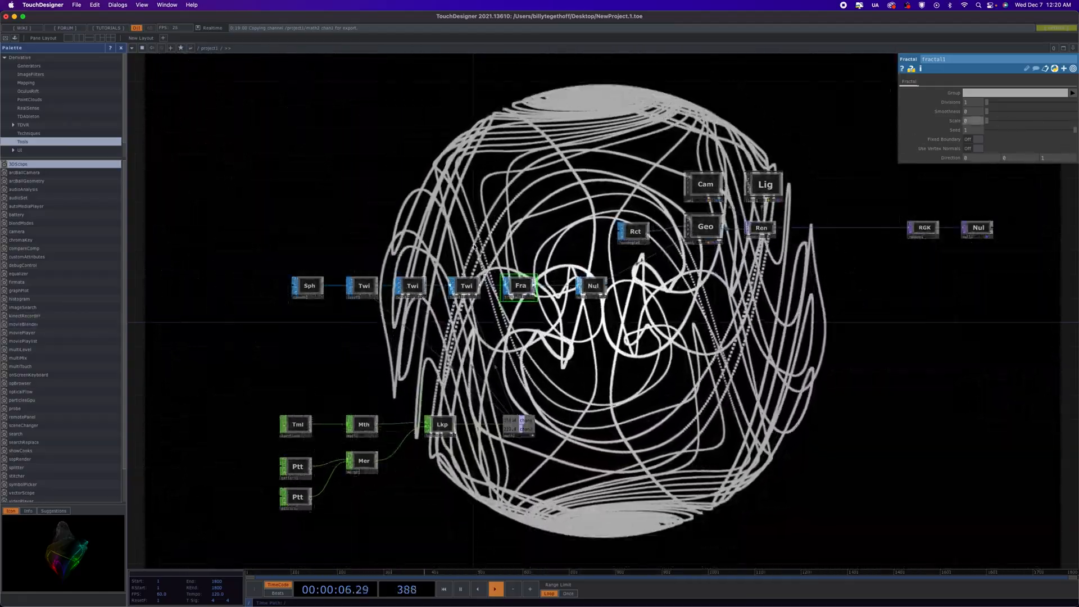
pyautogui.click(310, 285)
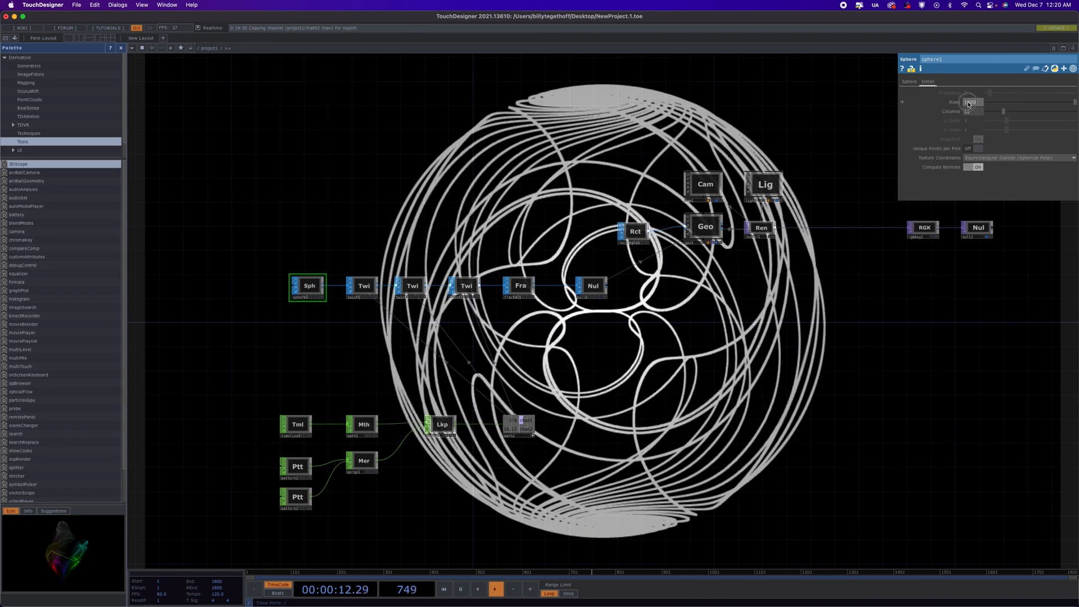
# Step: Change sphere1's Rows from 1000 to 2000
pyautogui.moveTo(971, 102); pyautogui.dragTo(971, 102)
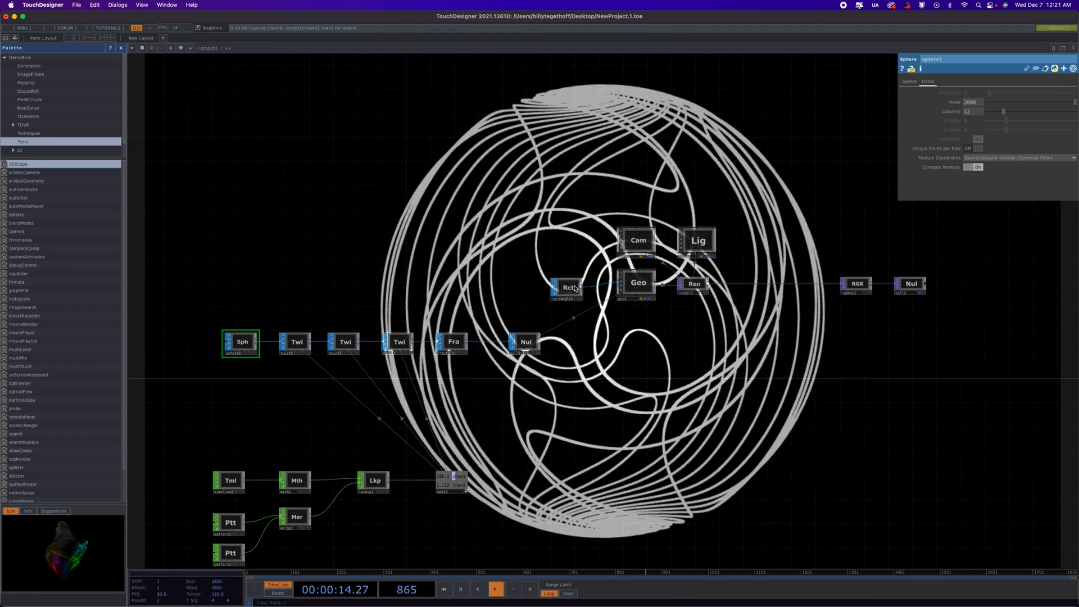
# Step: Select the rectangle1 SOP to show the particle rectangle's parameters
pyautogui.click(566, 288)
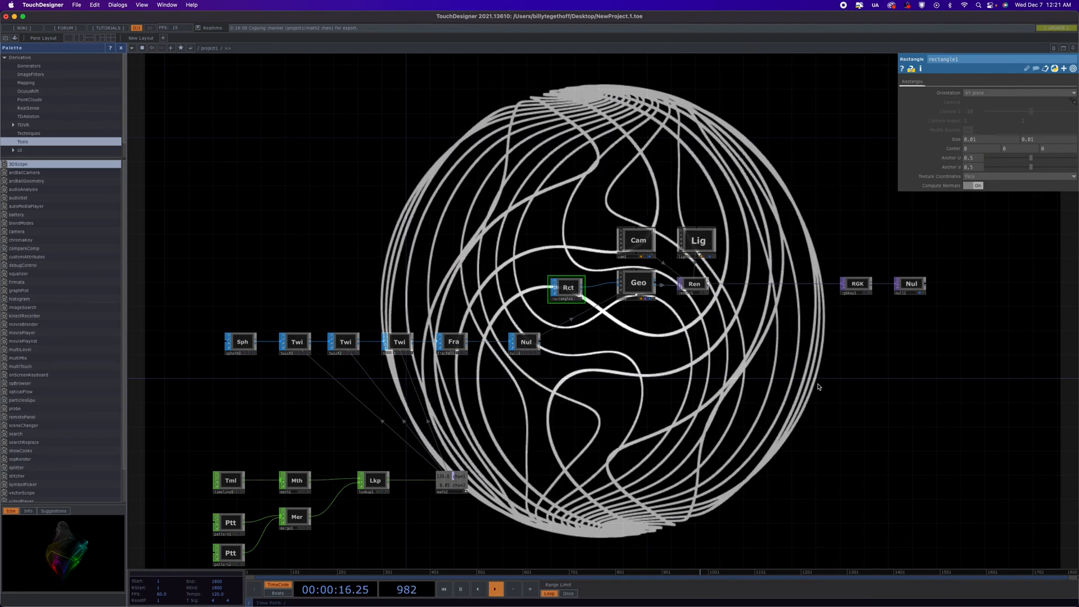
pyautogui.click(637, 240)
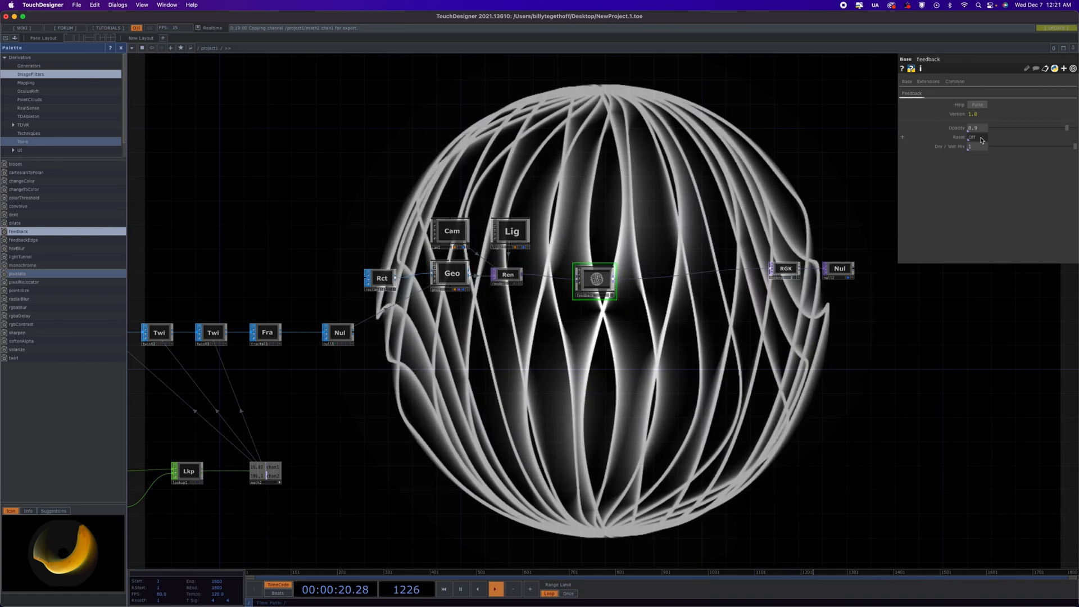
# Step: Raise the feedback Opacity to about 0.92, then select the render node
pyautogui.moveTo(998, 128); pyautogui.dragTo(1071, 128)
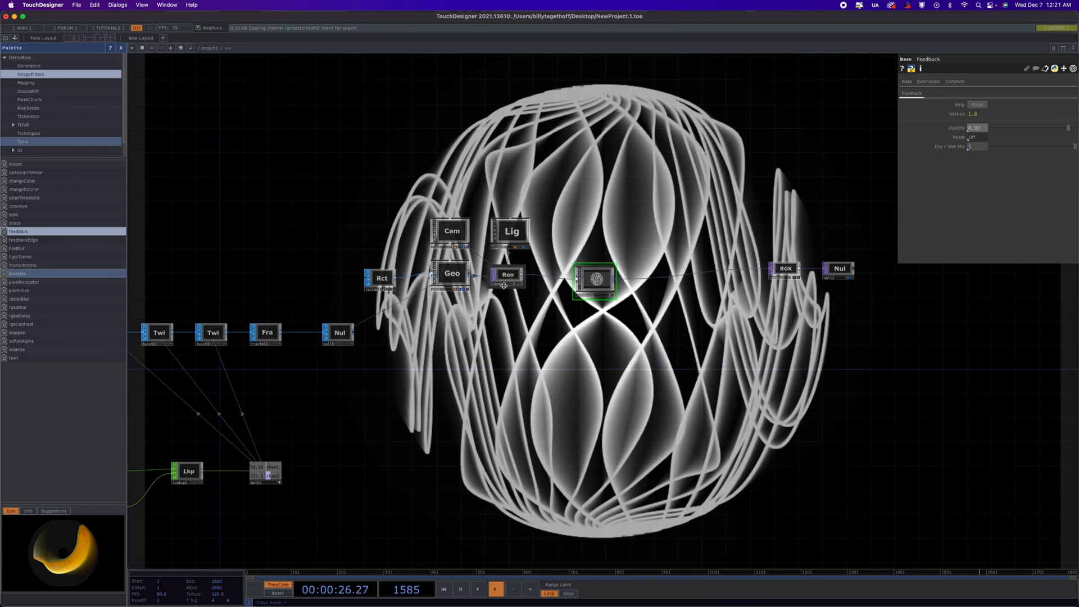
pyautogui.click(508, 275)
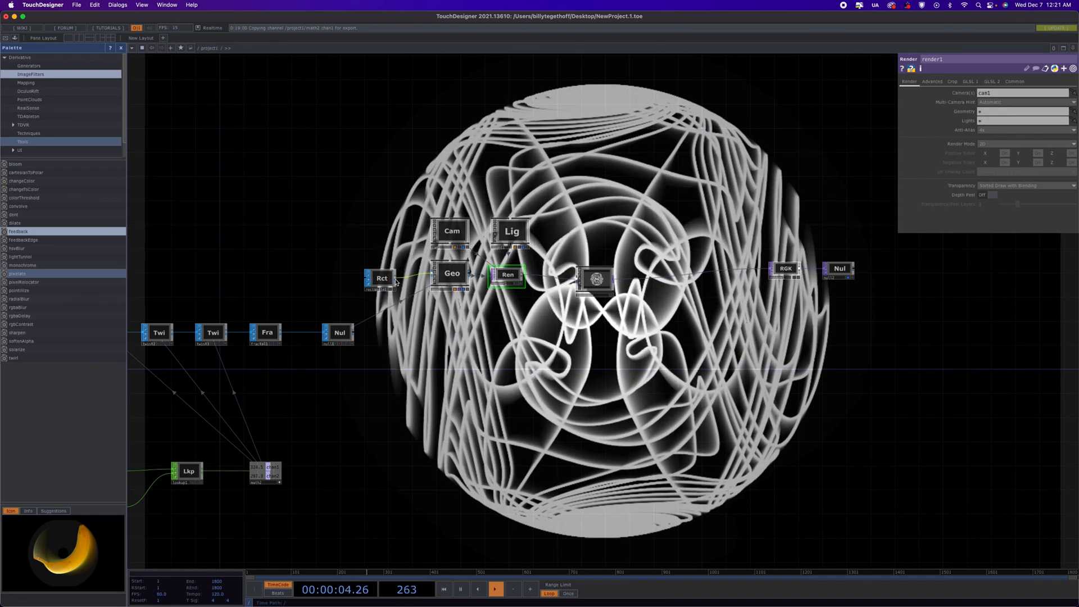
# Step: Select rectangle1 to reduce the particle Size from 0.01 to 0.001
pyautogui.click(381, 278)
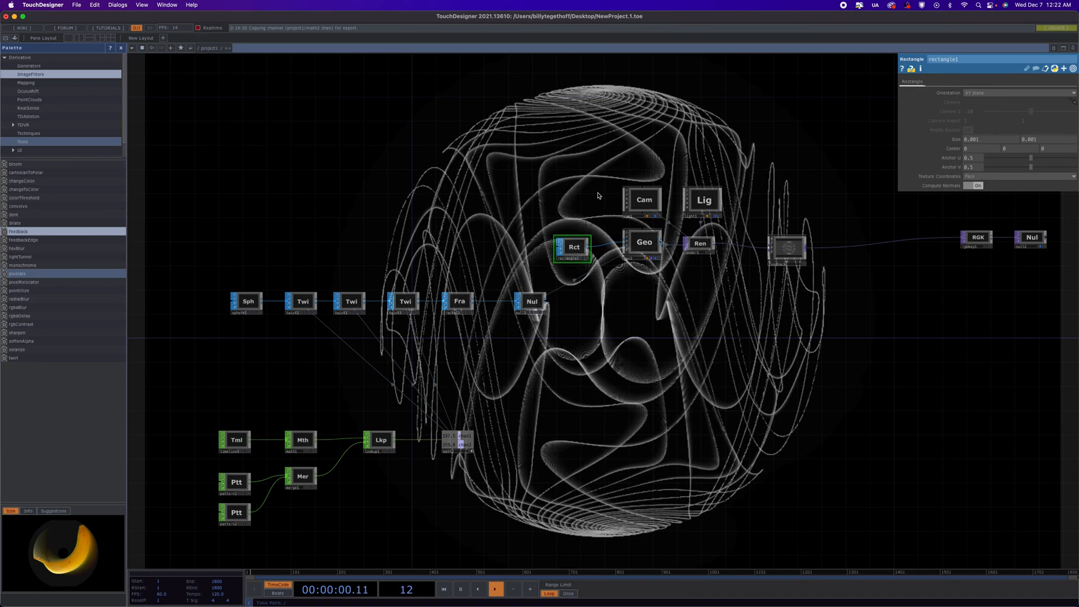
# Step: Review render1's 3840×2160 resolution, then show the feedback TOP's 0.995 Opacity
pyautogui.click(700, 244)
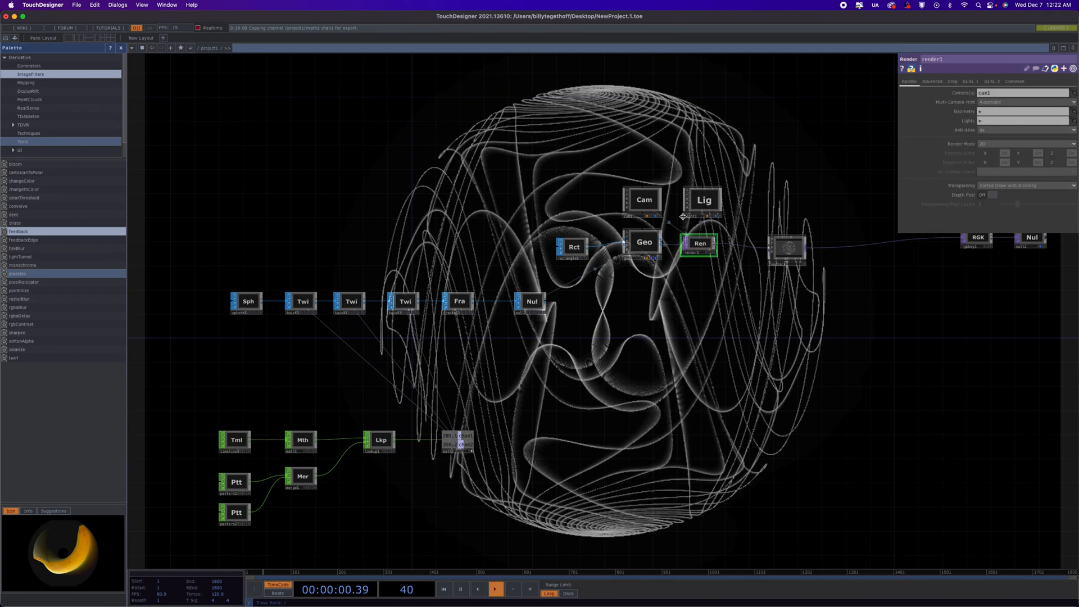
pyautogui.click(1014, 81)
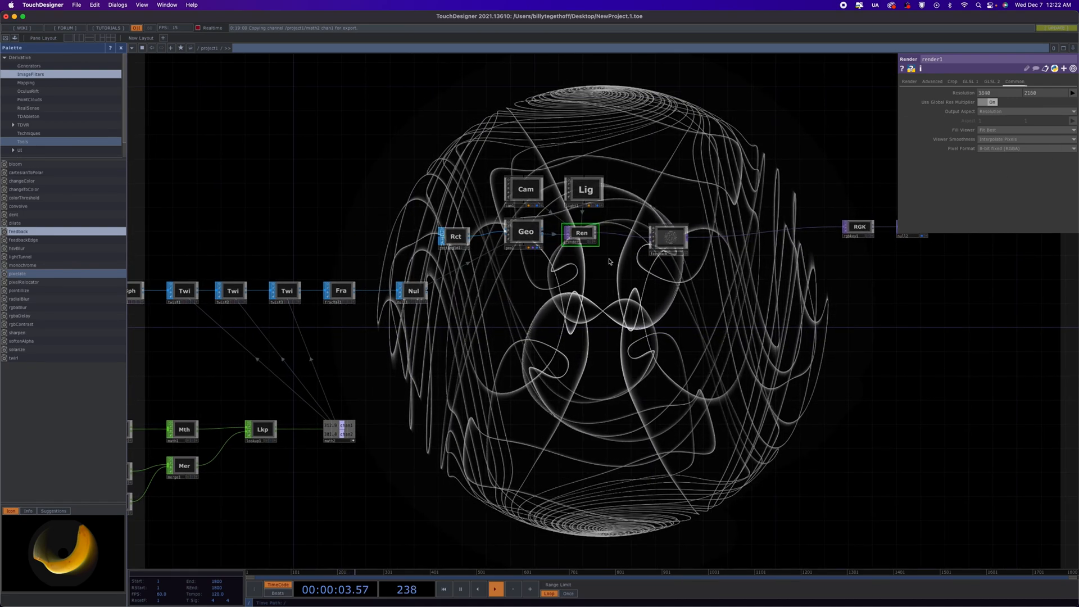
pyautogui.click(668, 237)
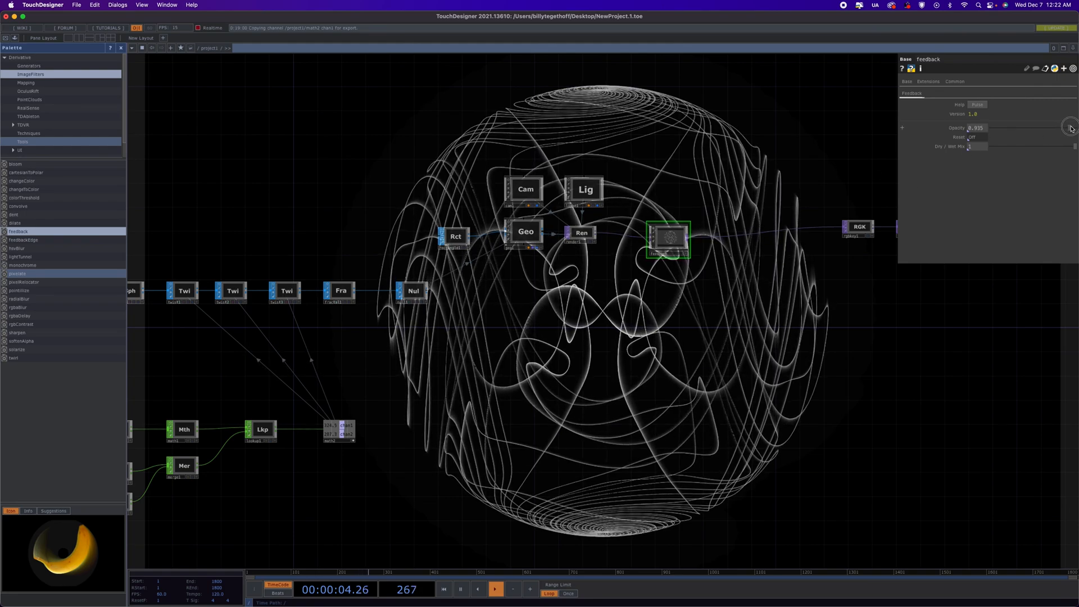